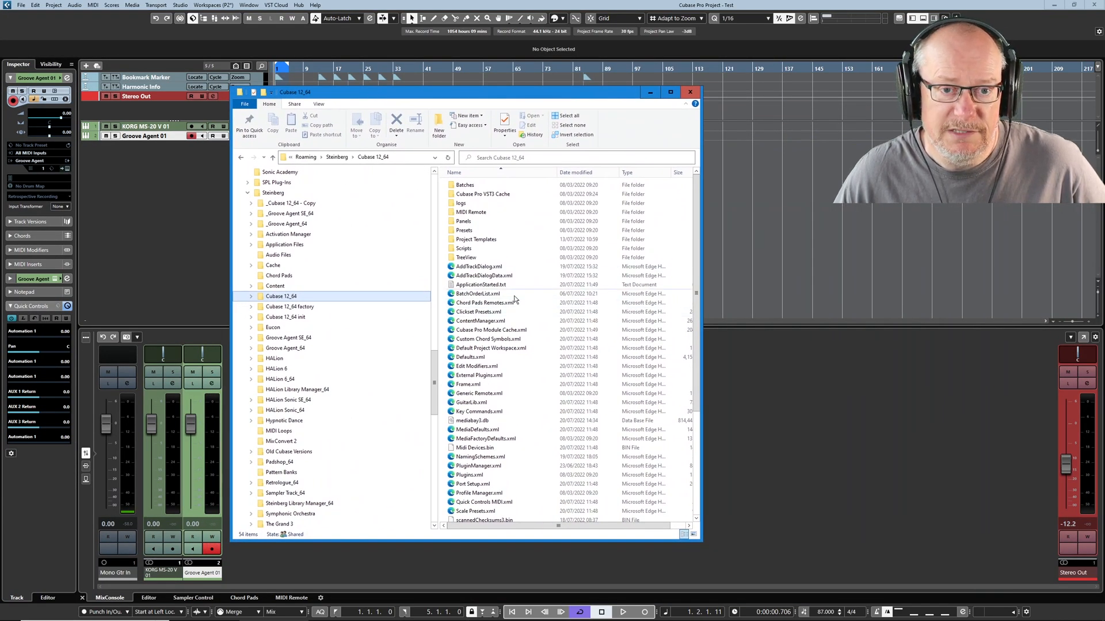
Browse into the Cubase 12_64 factory folder and back out in File Explorer
click(280, 296)
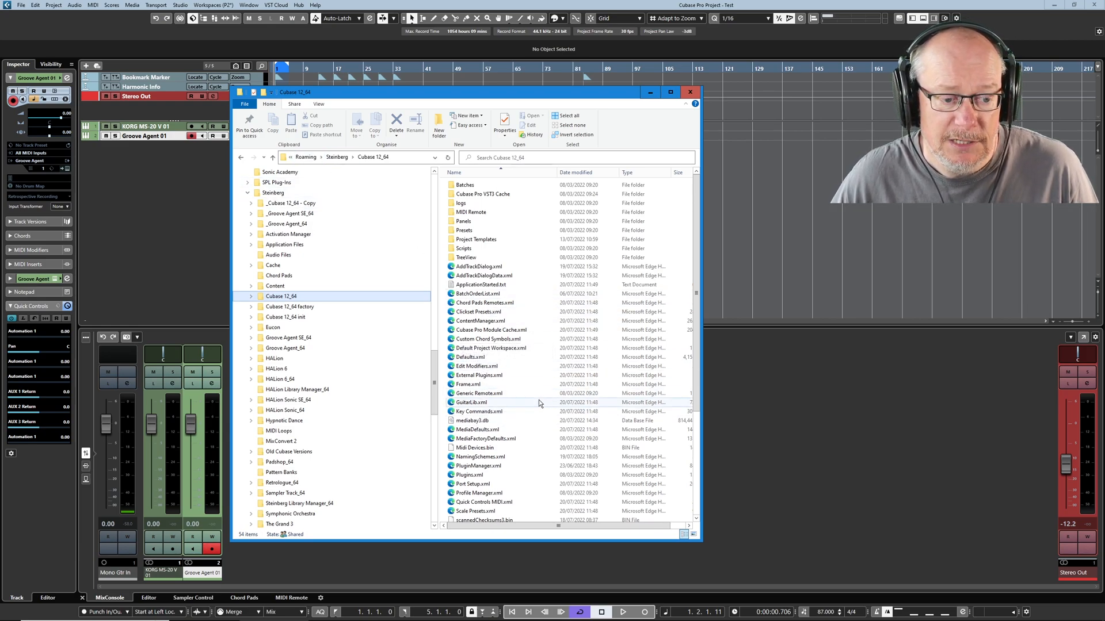
scroll(down, 3)
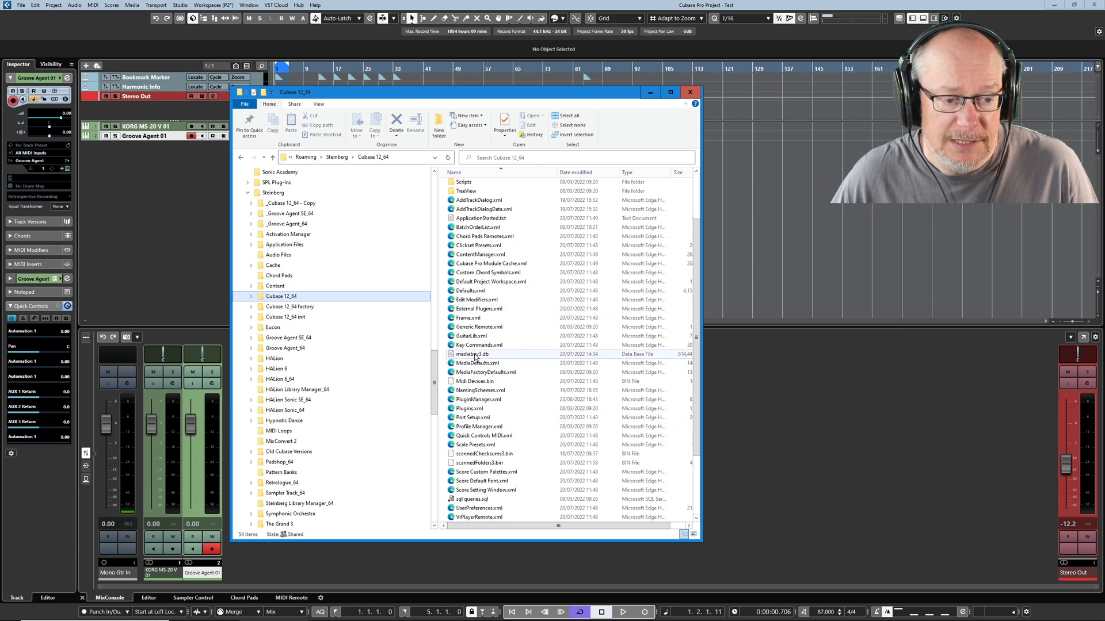
mouse_move(473, 355)
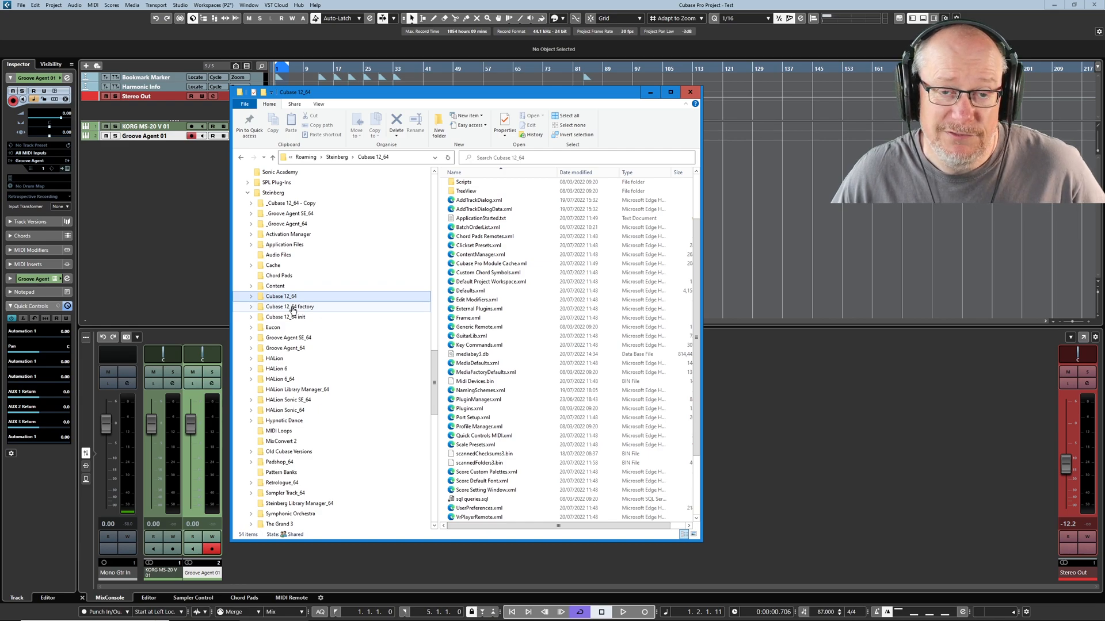
double_click(289, 307)
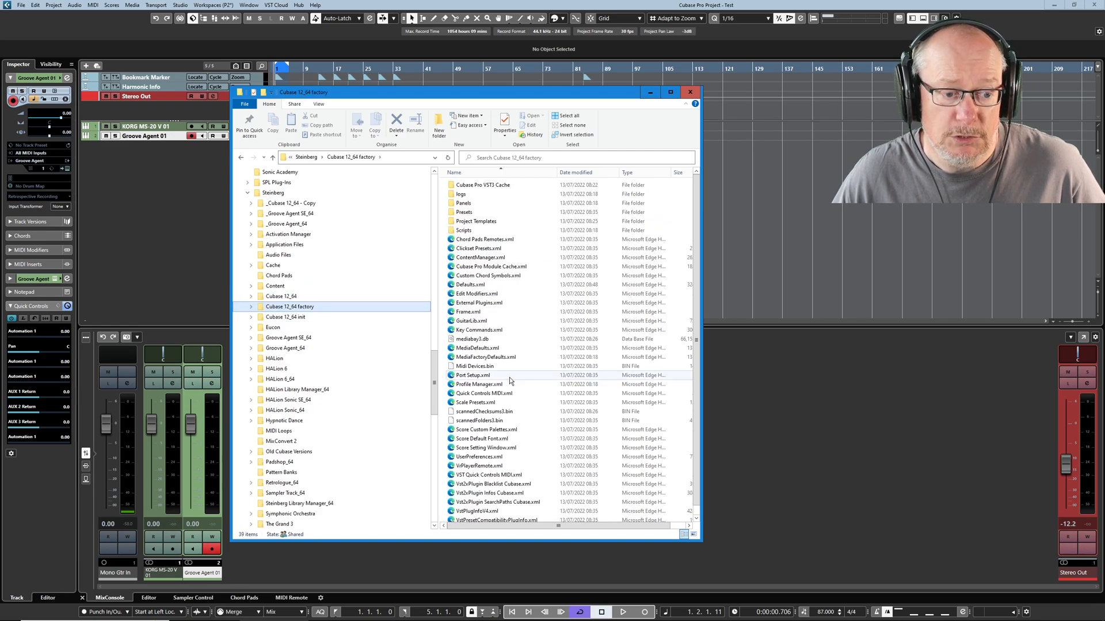
mouse_move(508, 367)
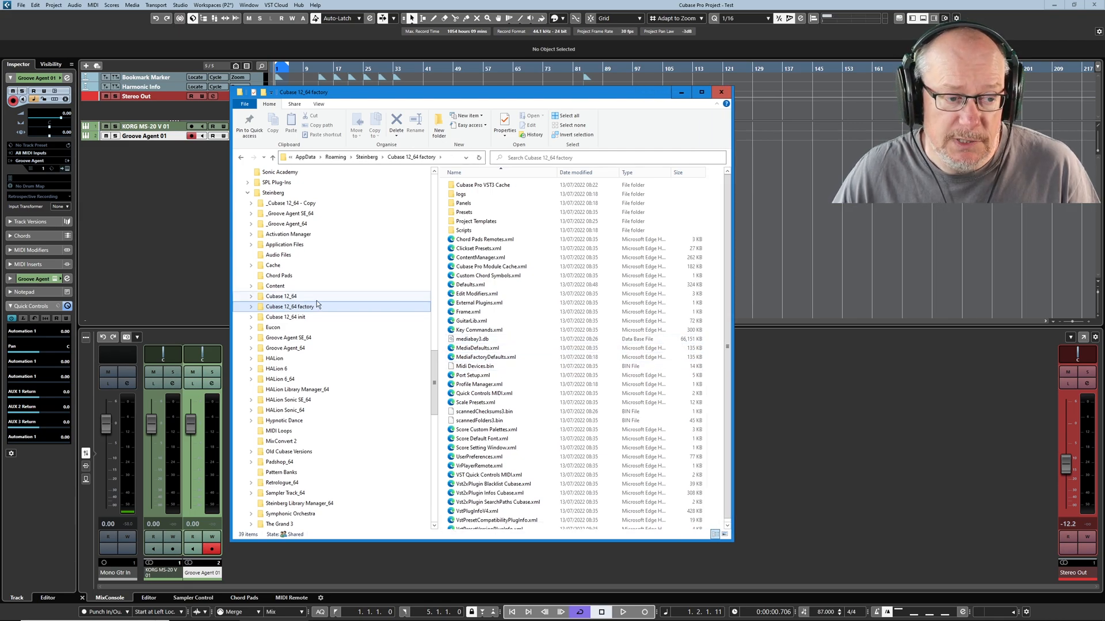
click(280, 296)
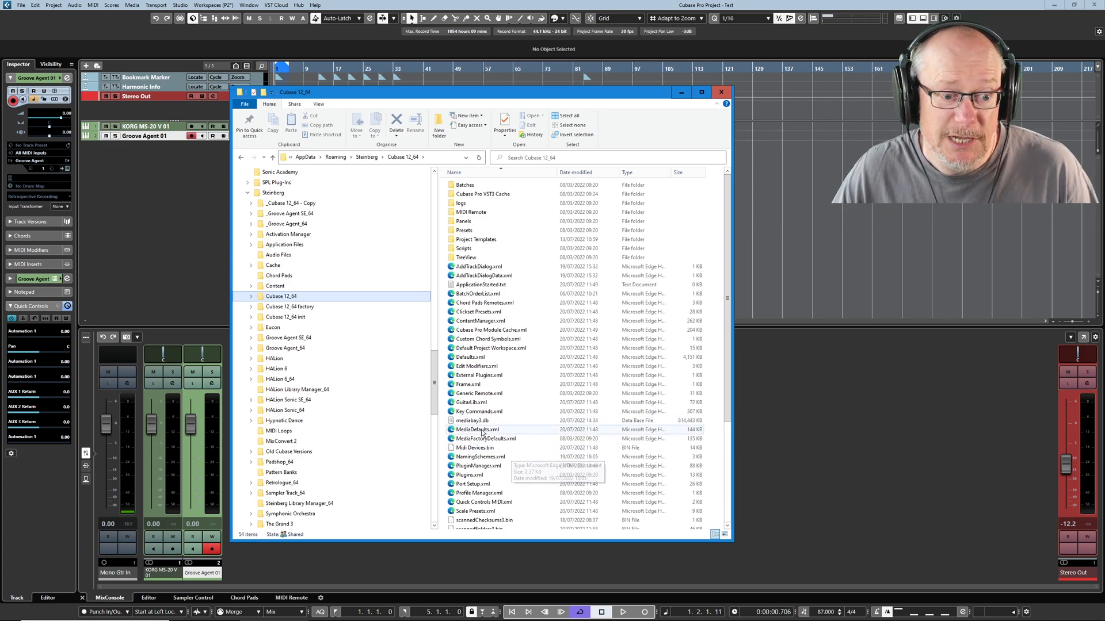
mouse_move(478, 430)
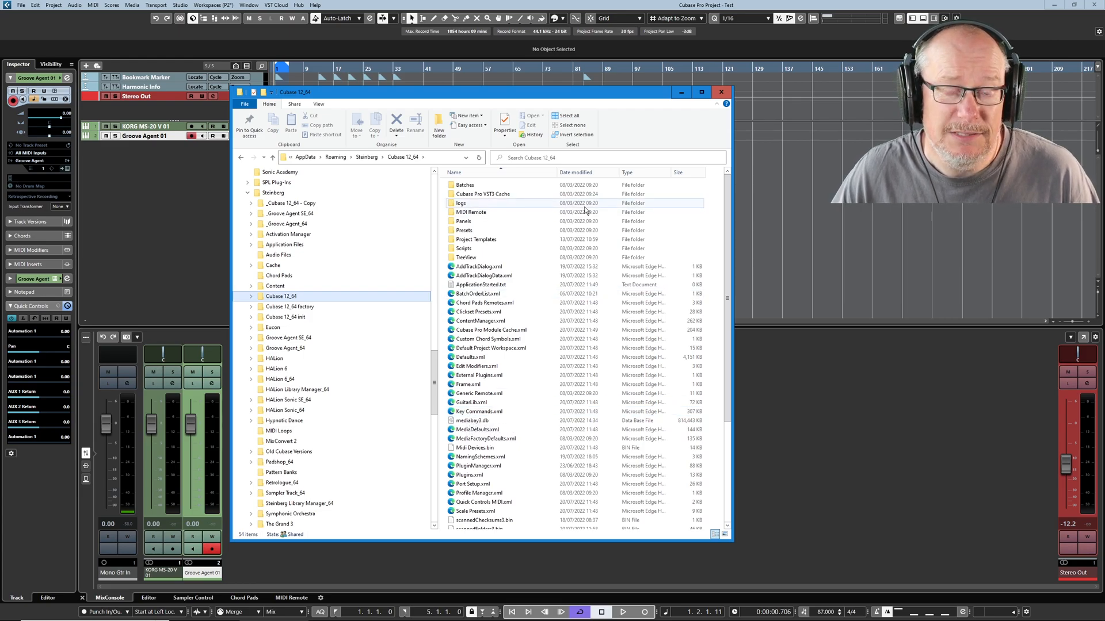
Open the MediaBay browser and expand the VST Sound content folders
click(721, 91)
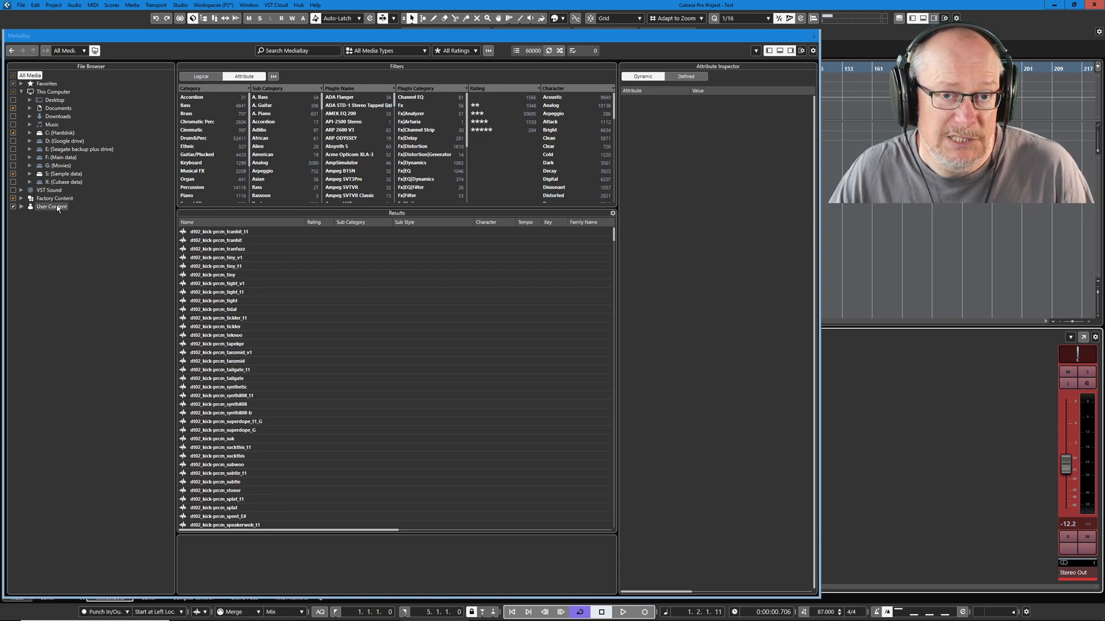
click(23, 190)
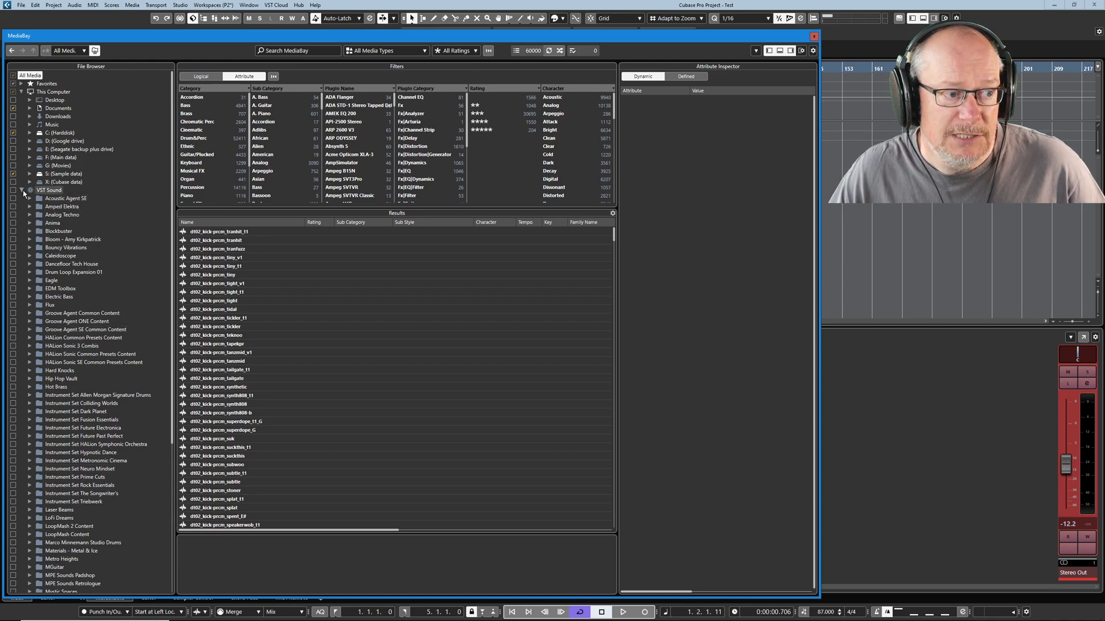
click(22, 191)
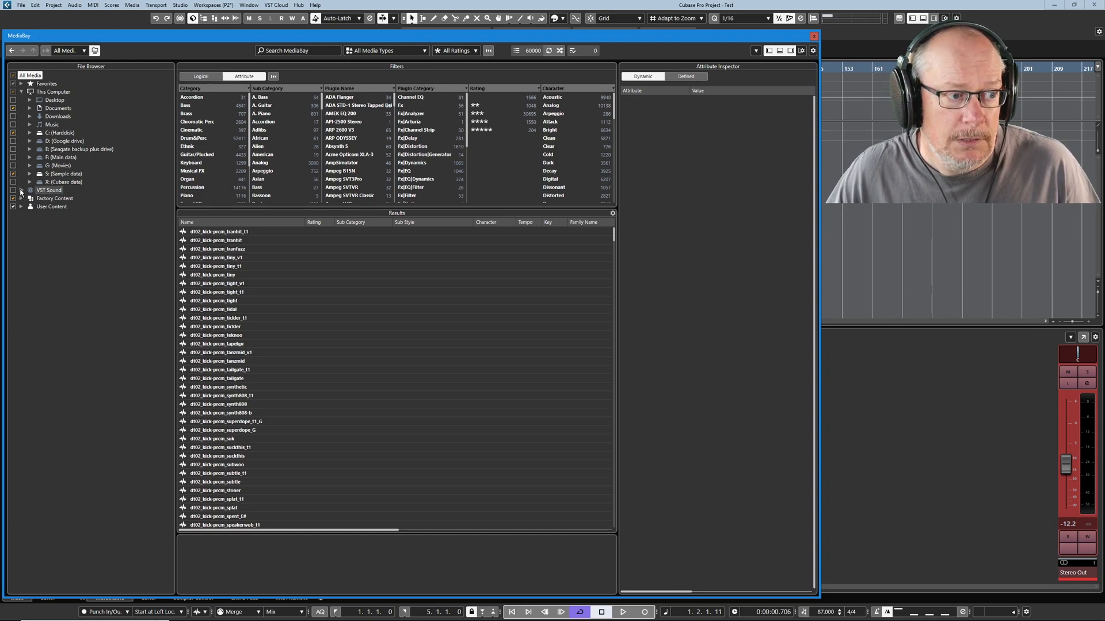
click(22, 191)
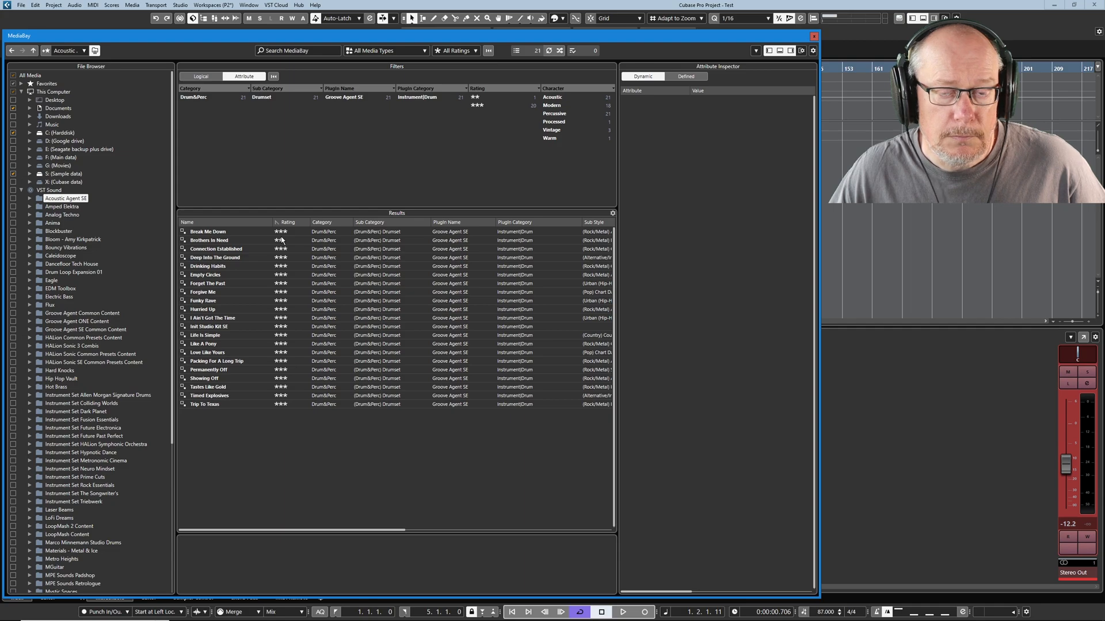
Rate the Brothers In Need drumset preset four stars in MediaBay Results
click(208, 240)
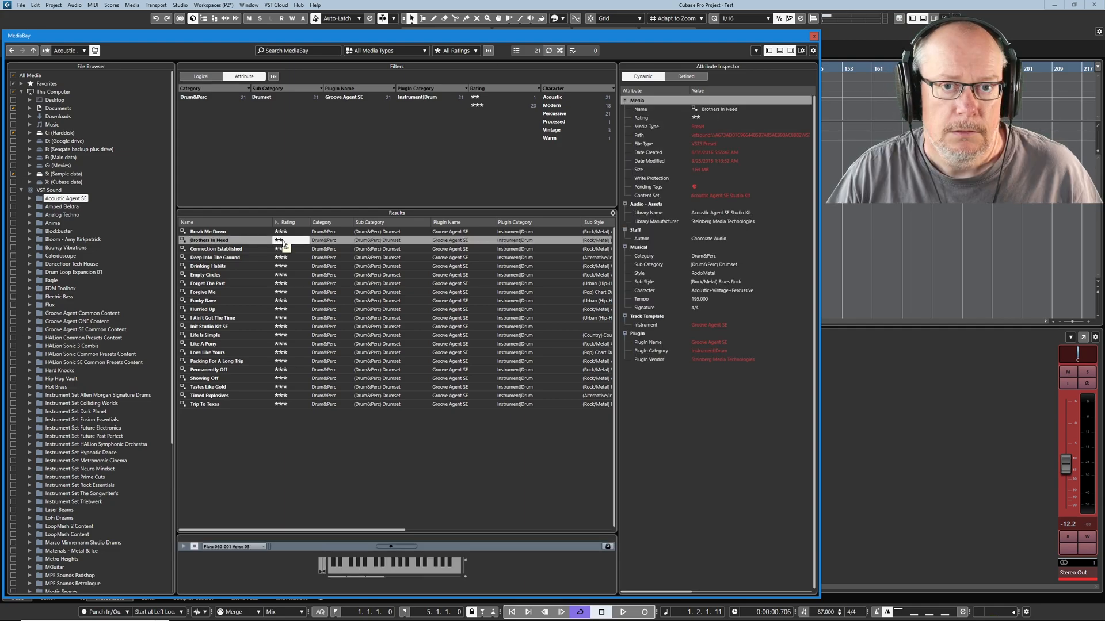
click(288, 241)
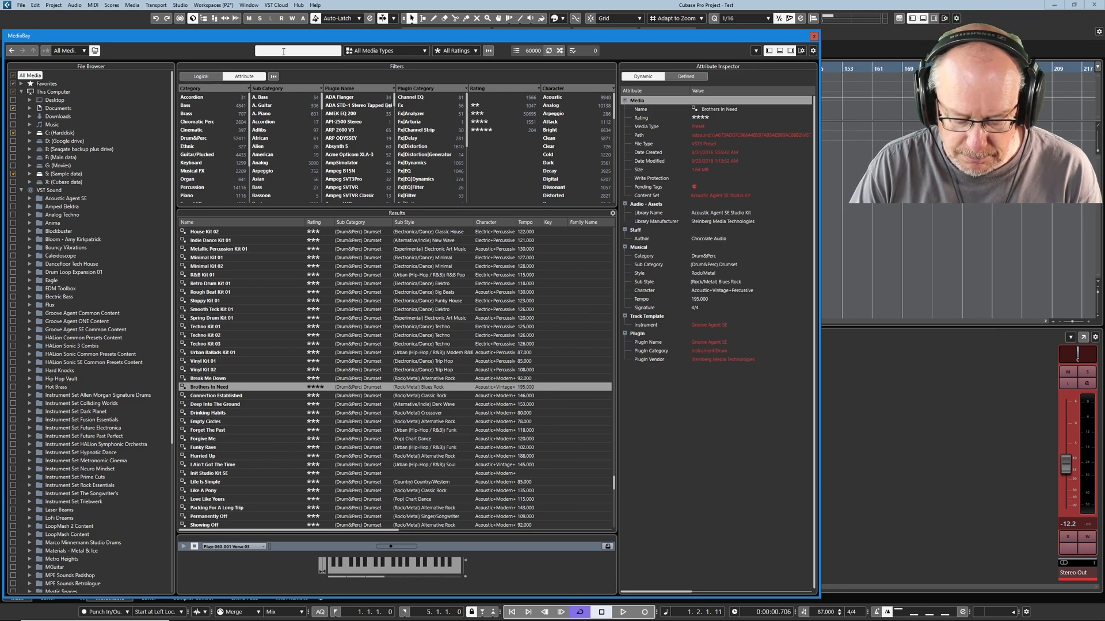
Search MediaBay for 'broth' and limit results to Acoustic Agent SE
text(brothers)
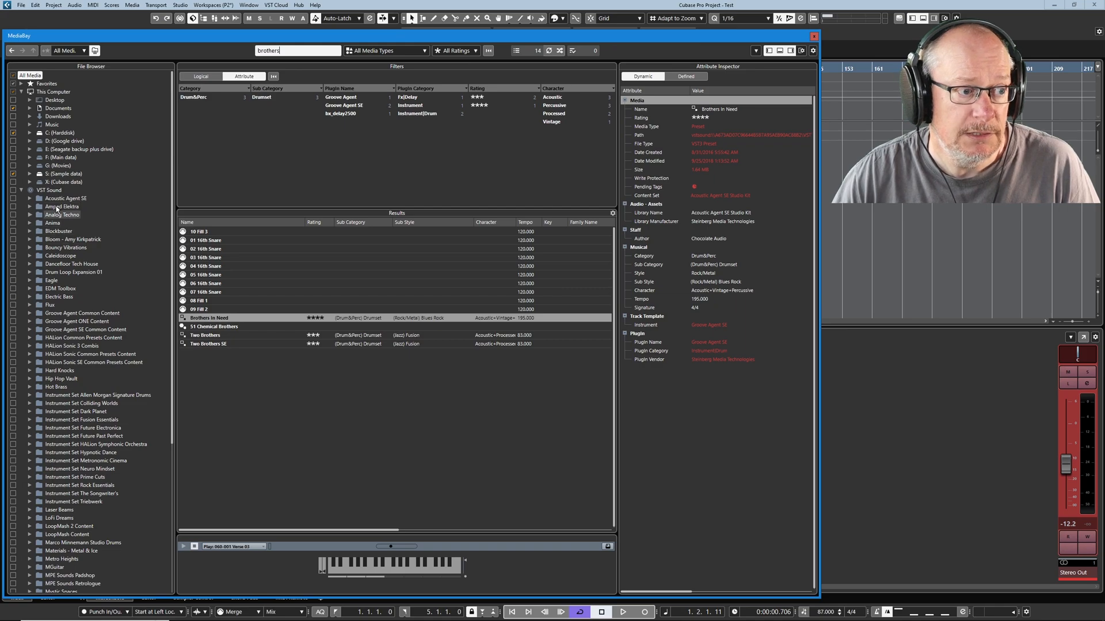
click(66, 198)
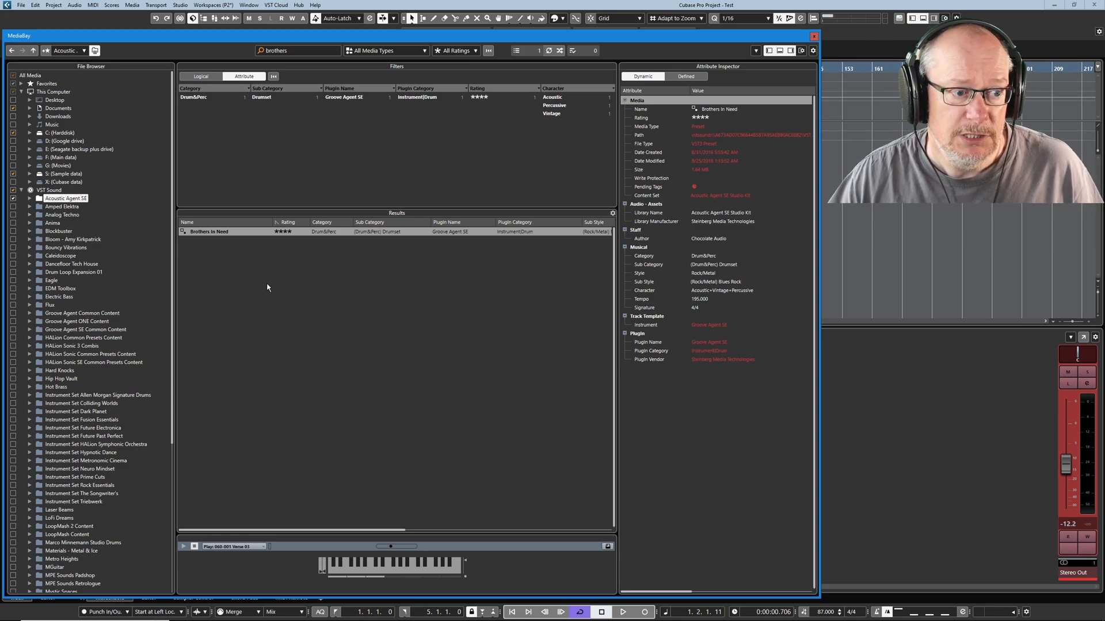
mouse_move(246, 236)
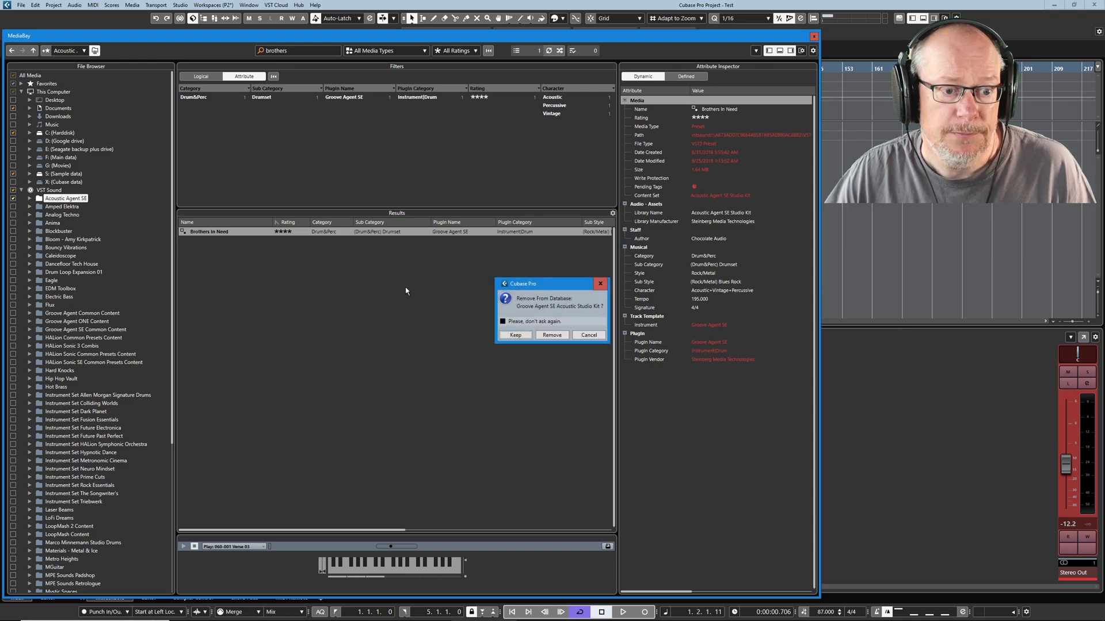
mouse_move(516, 306)
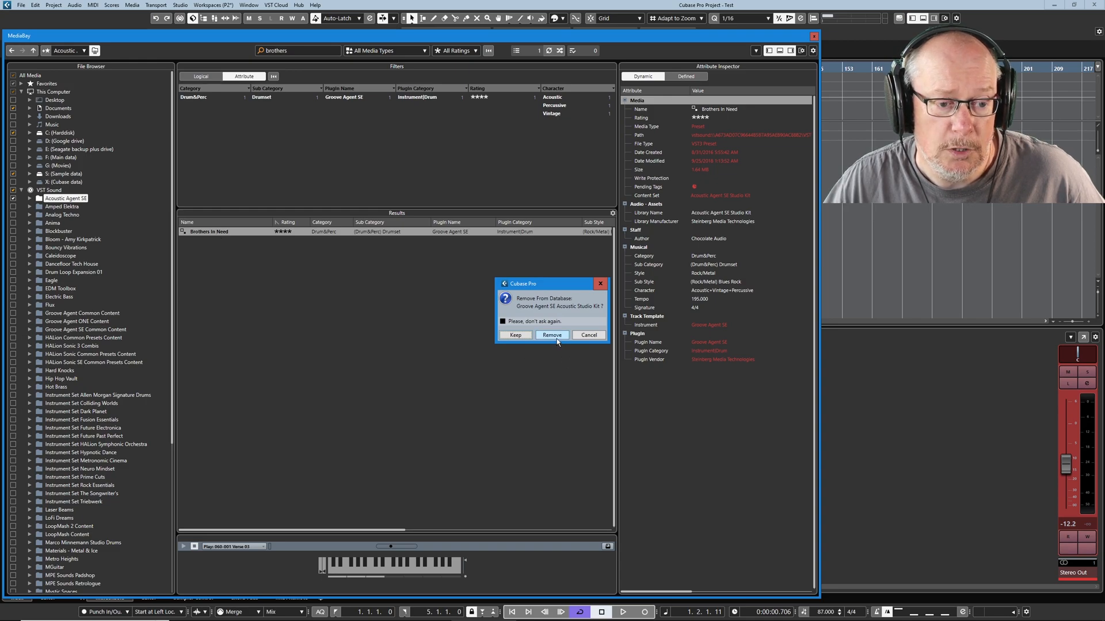
Confirm removing the Groove Agent SE Acoustic Studio Kit from the database
click(552, 335)
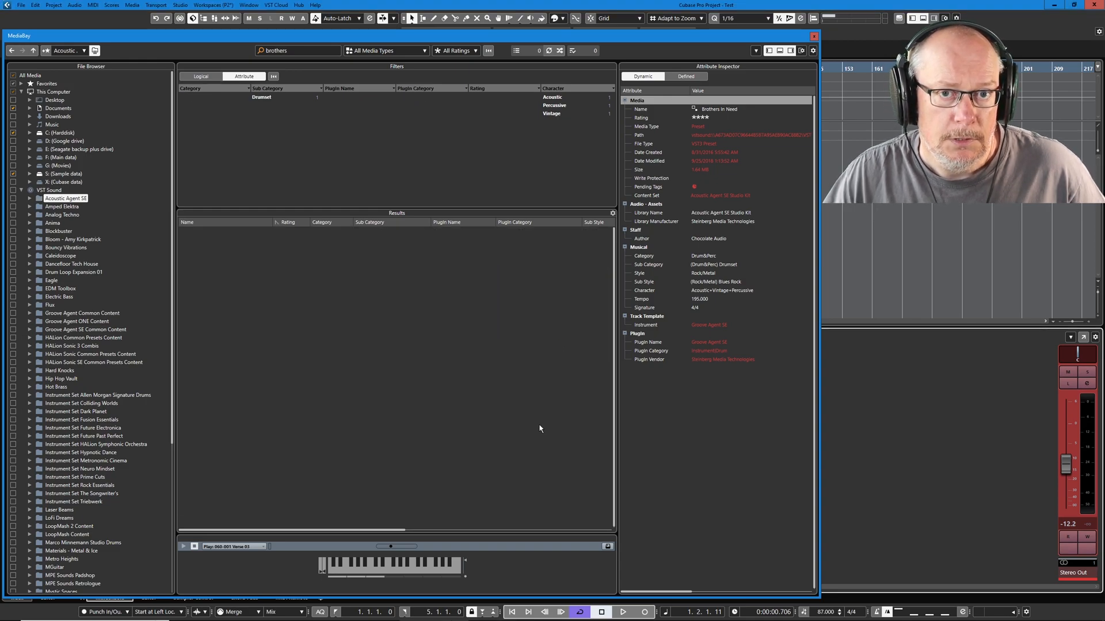
mouse_move(524, 428)
text( in need)
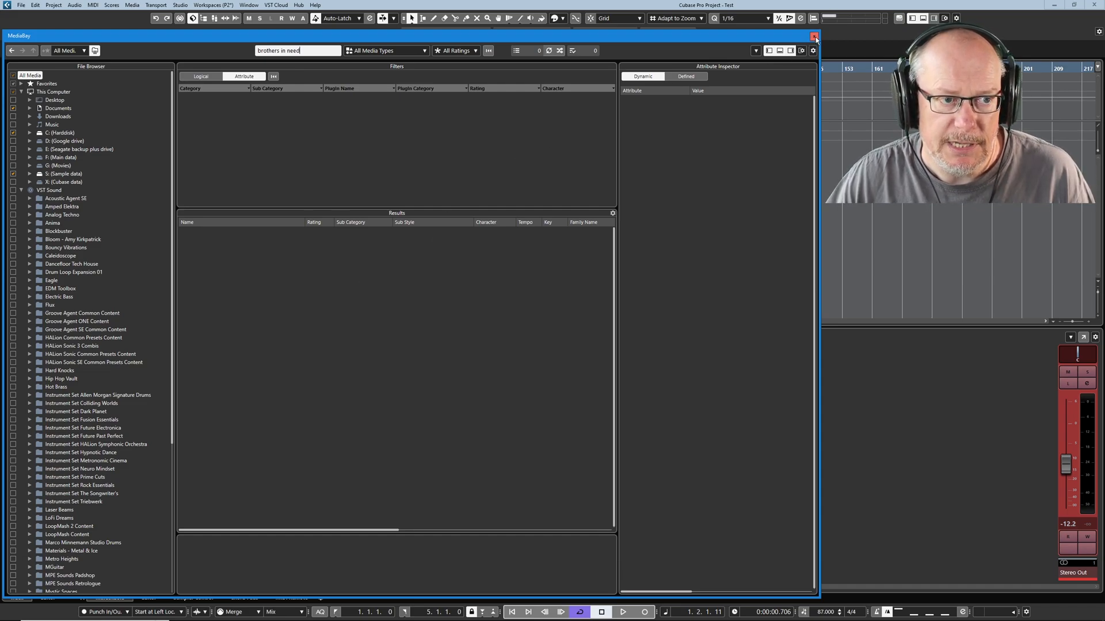
Close the MediaBay window and start reopening it from the menu
click(814, 36)
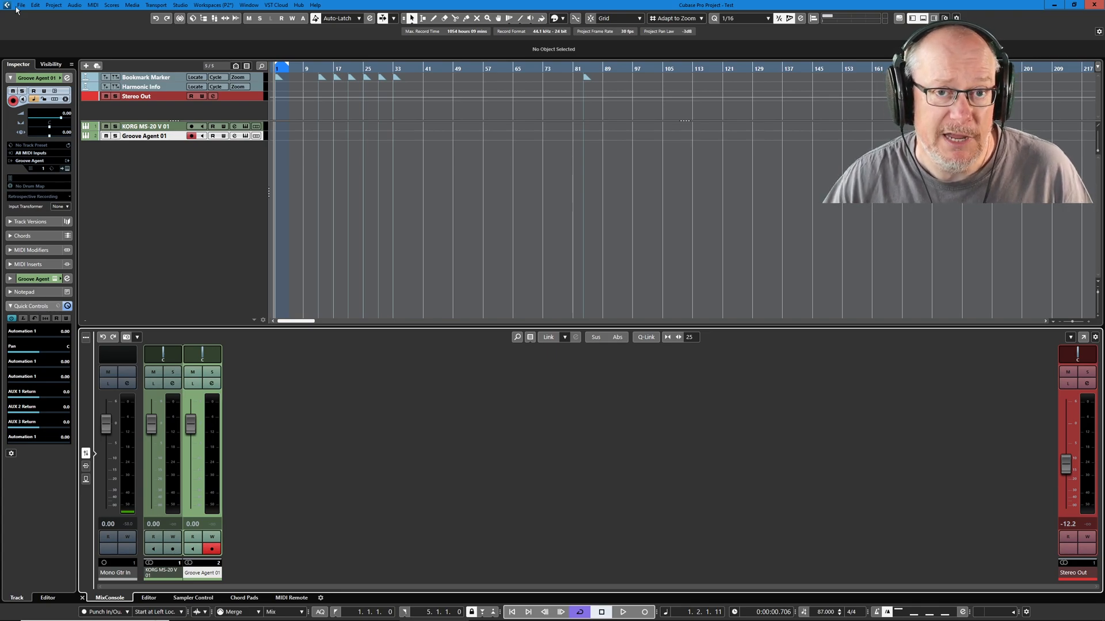
click(22, 5)
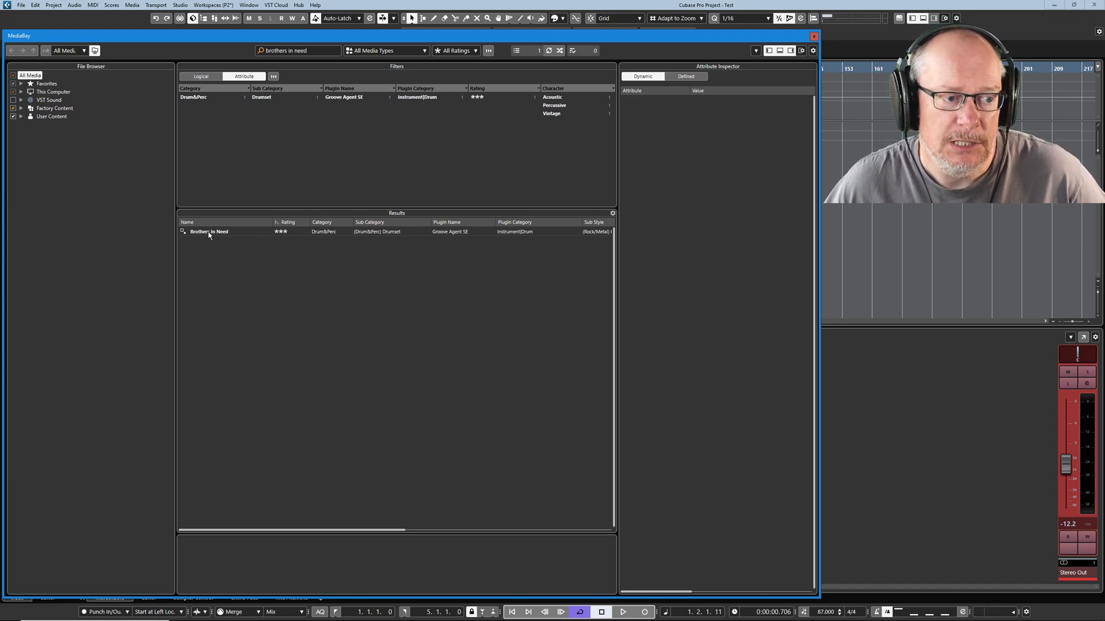
mouse_move(257, 365)
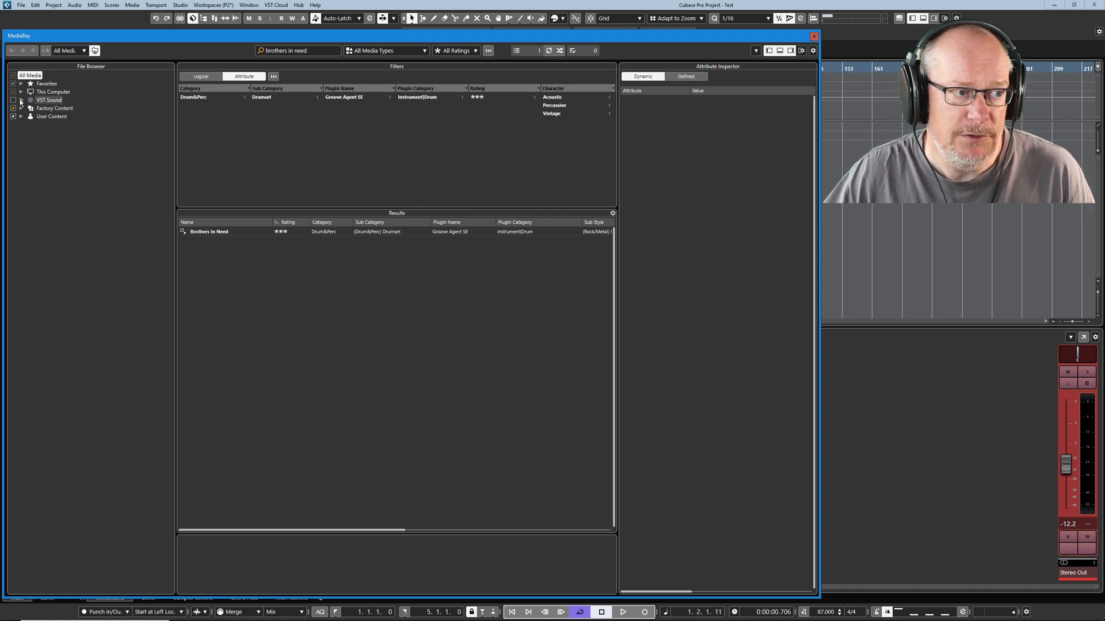
click(21, 99)
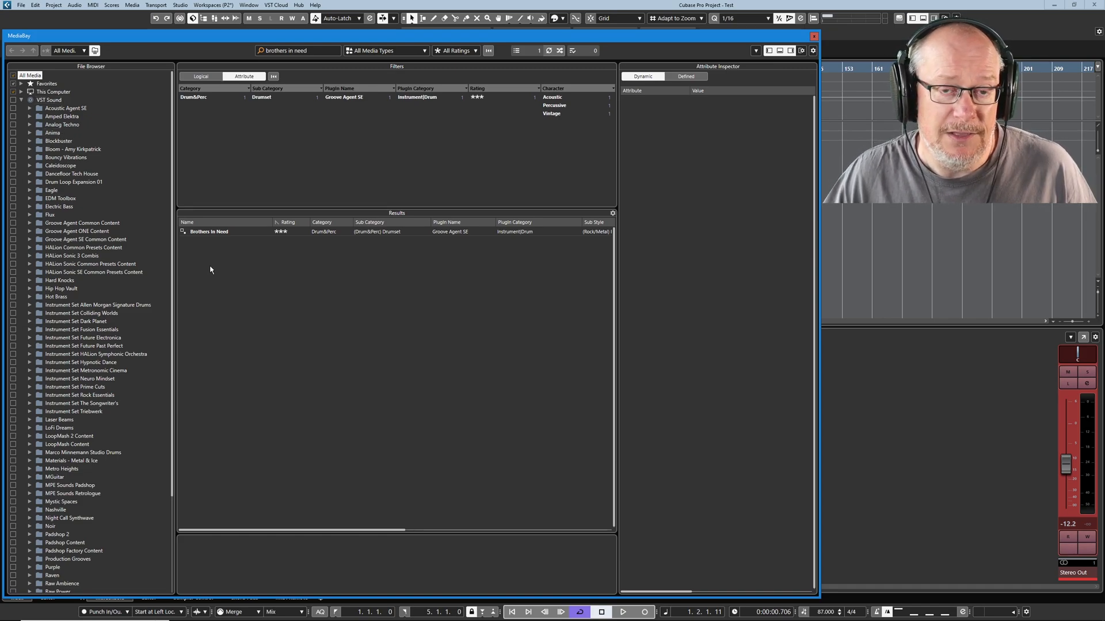
mouse_move(300, 243)
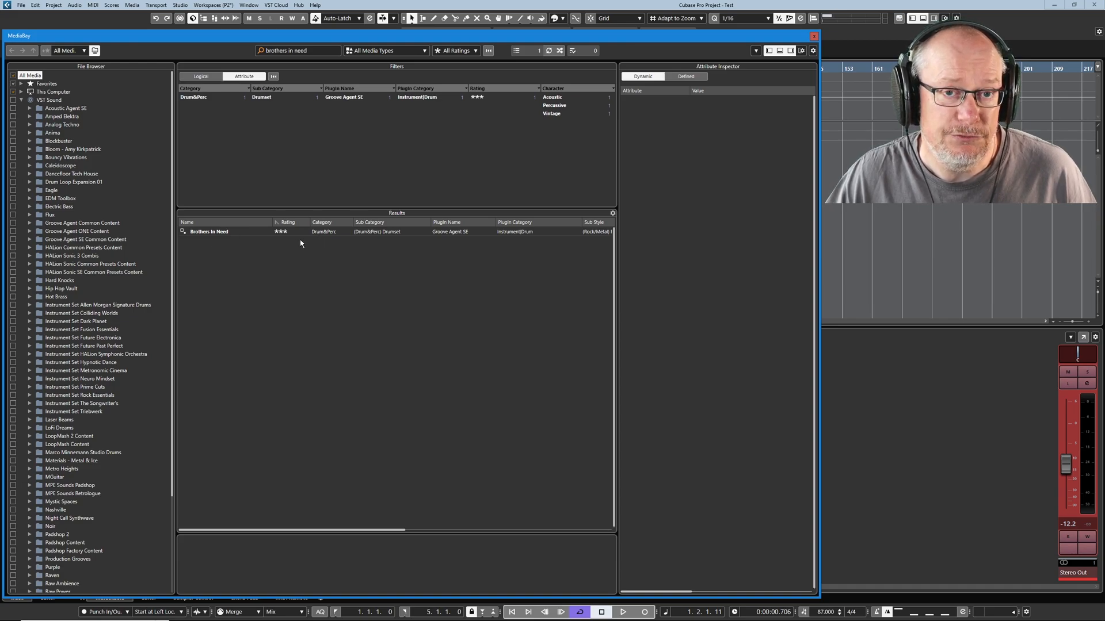
mouse_move(247, 250)
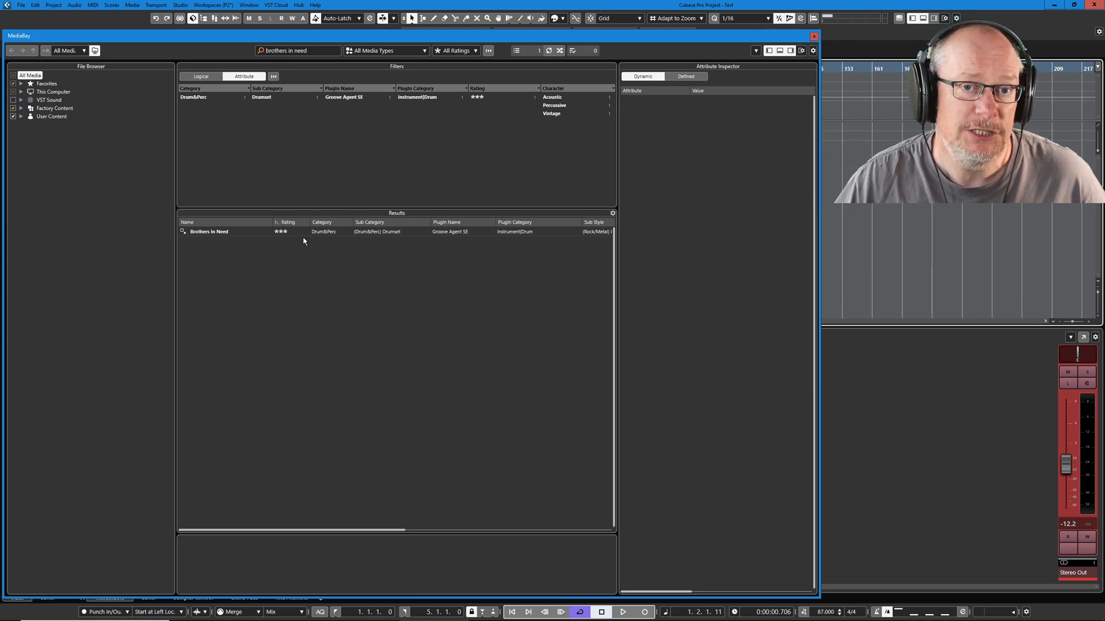
mouse_move(290, 247)
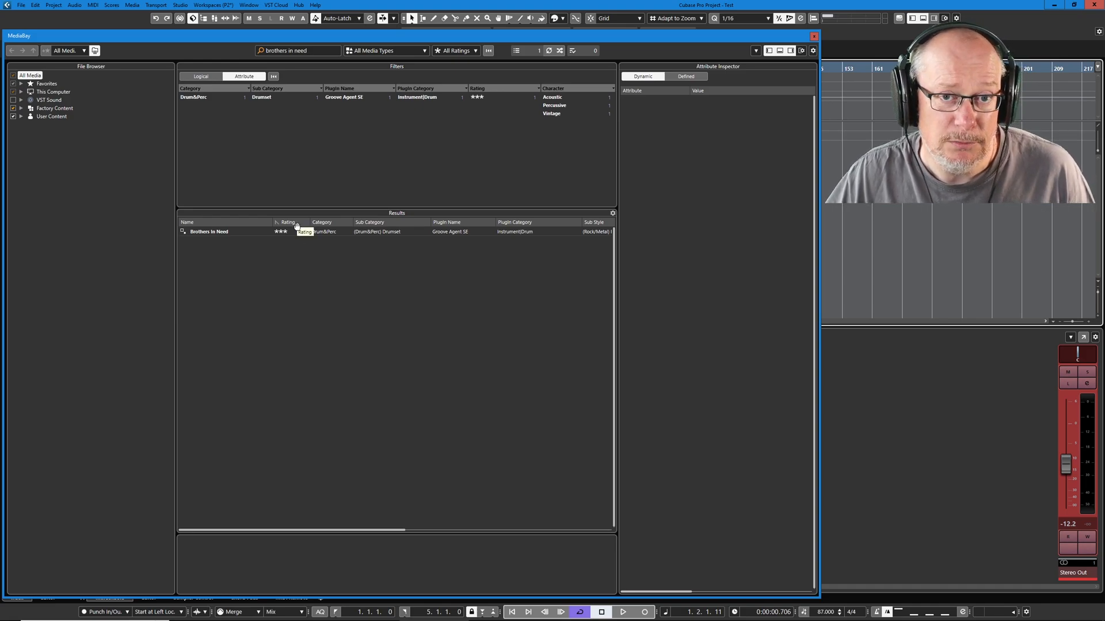
mouse_move(273, 263)
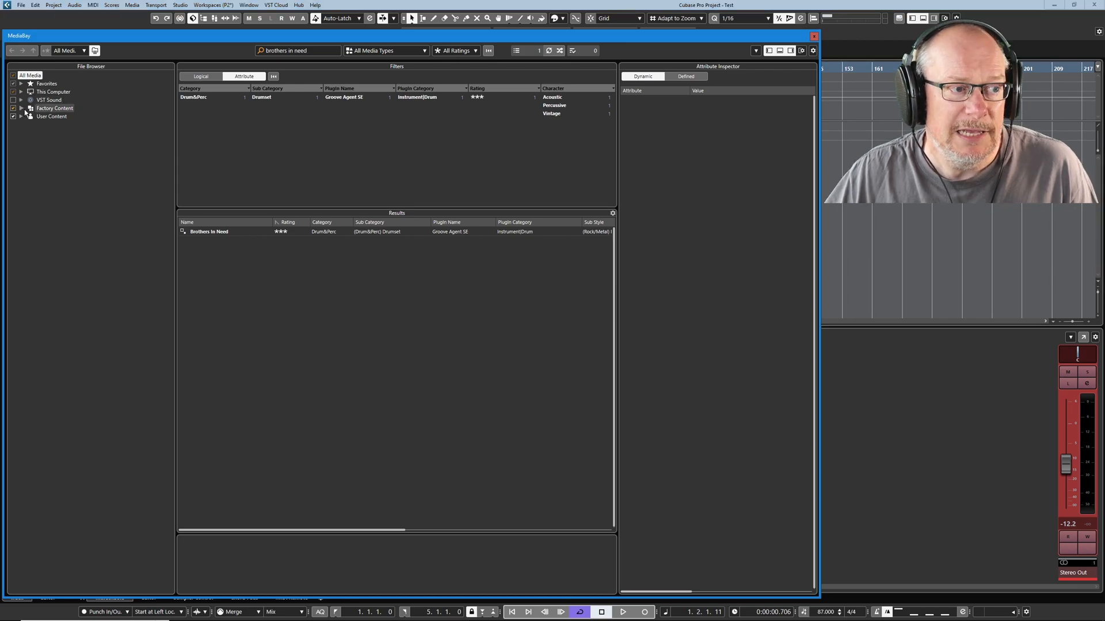
Expand the Factory Content folder to show its subfolders
click(21, 109)
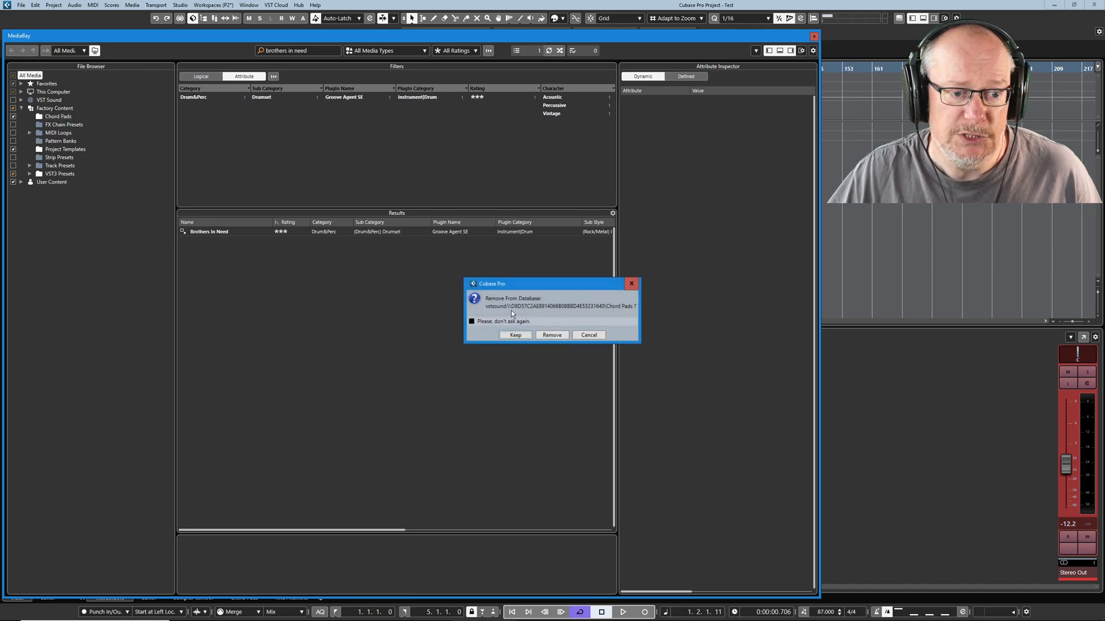
mouse_move(492, 427)
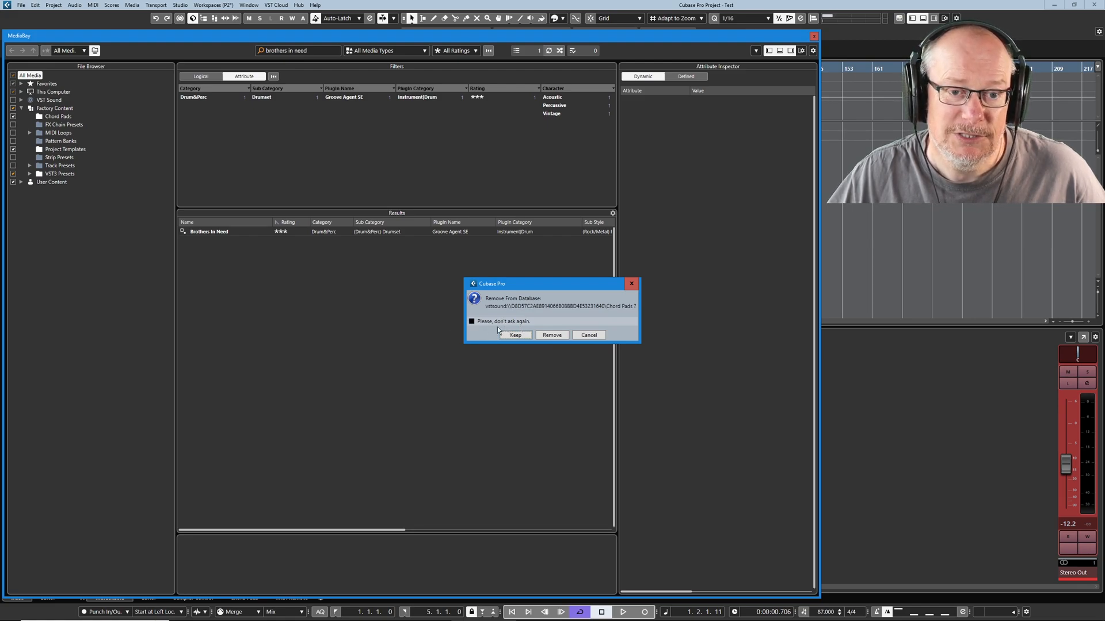
mouse_move(523, 375)
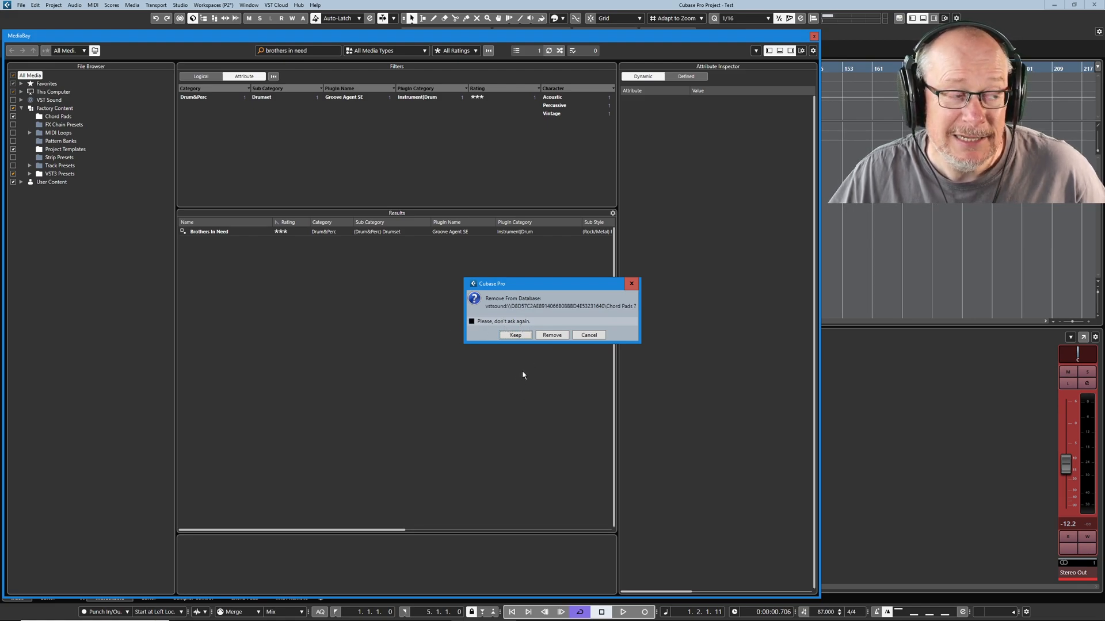
mouse_move(183, 282)
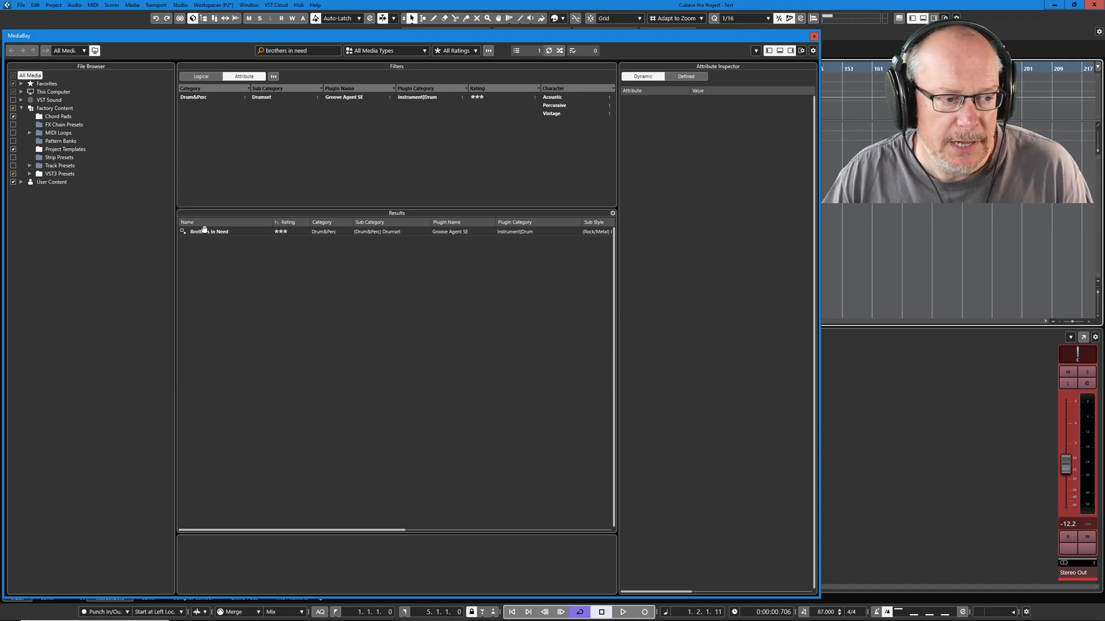
Select Brothers in Need and set its rating to four stars
click(208, 232)
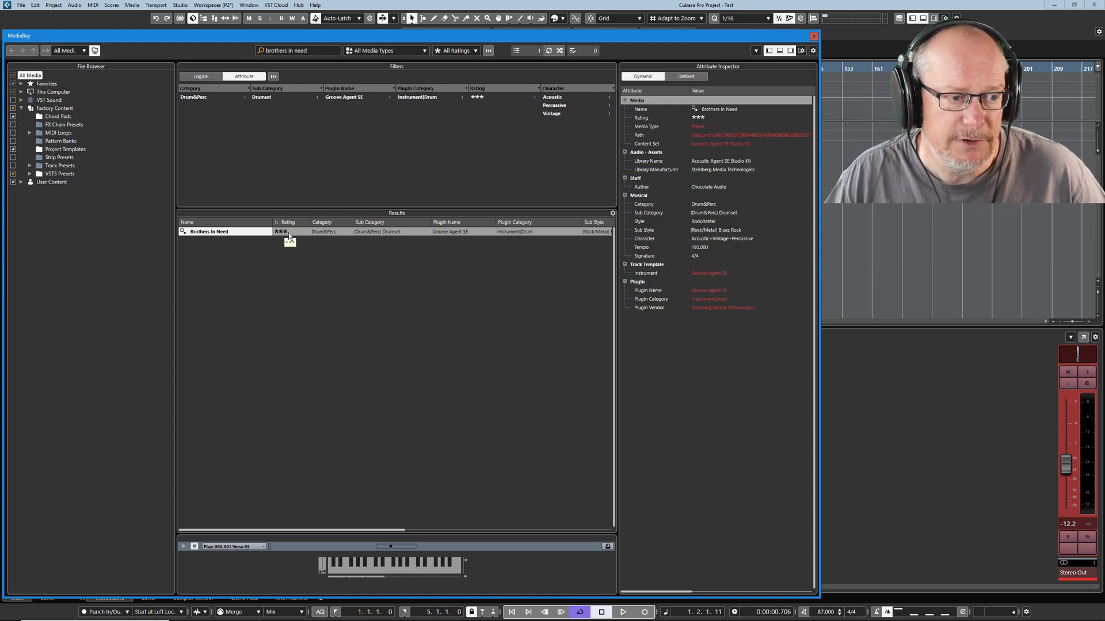
click(292, 231)
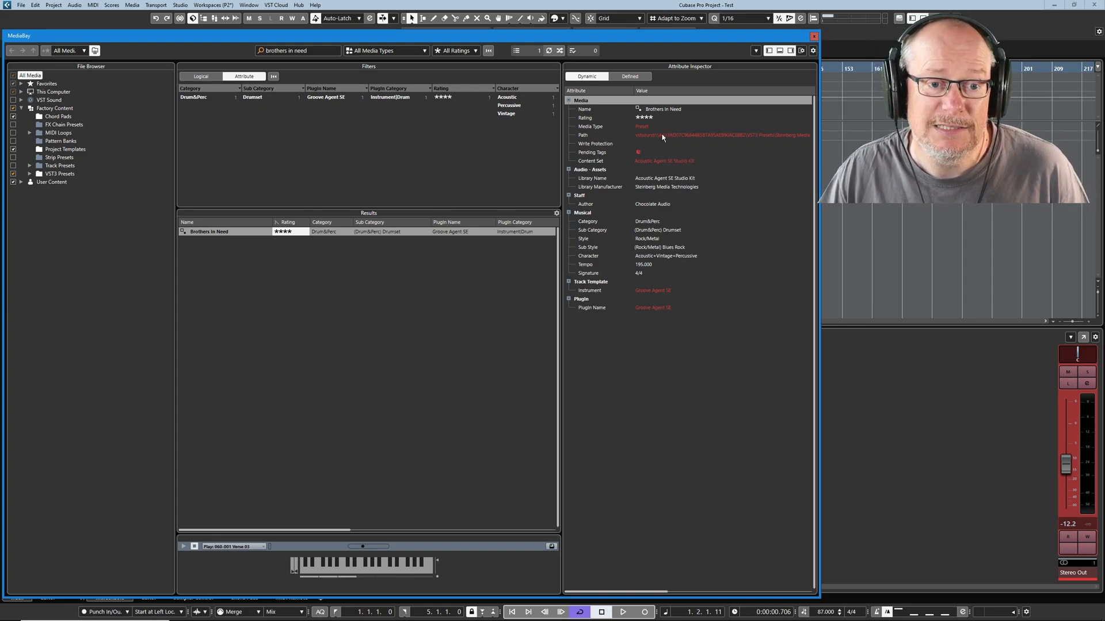
mouse_move(703, 157)
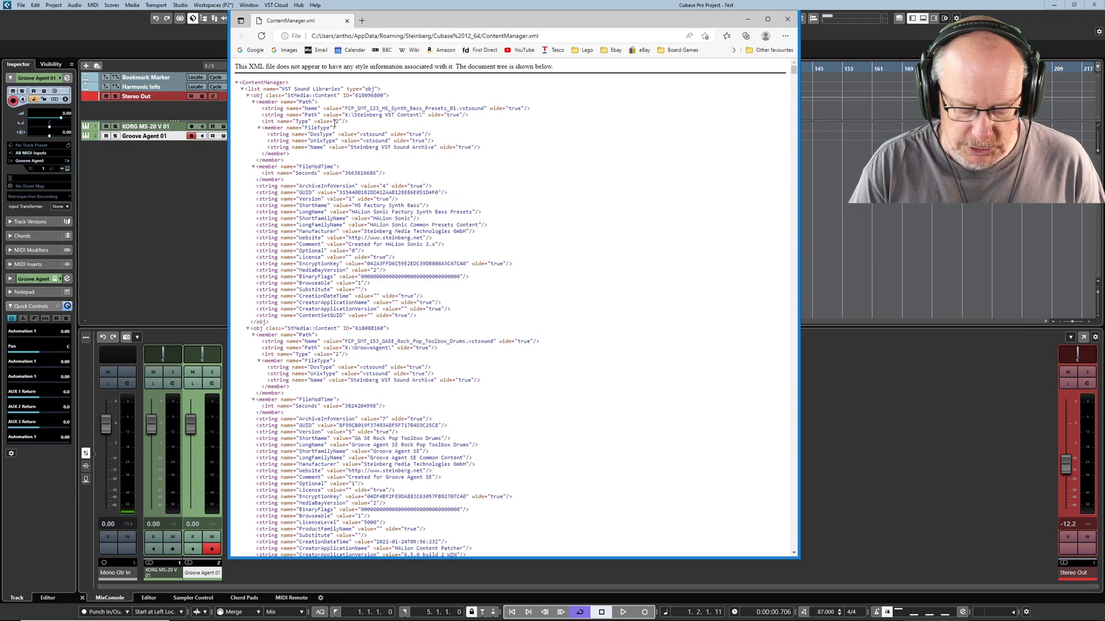
Search ContentManager.xml for the GUID fragment 'a673'
text(a673a)
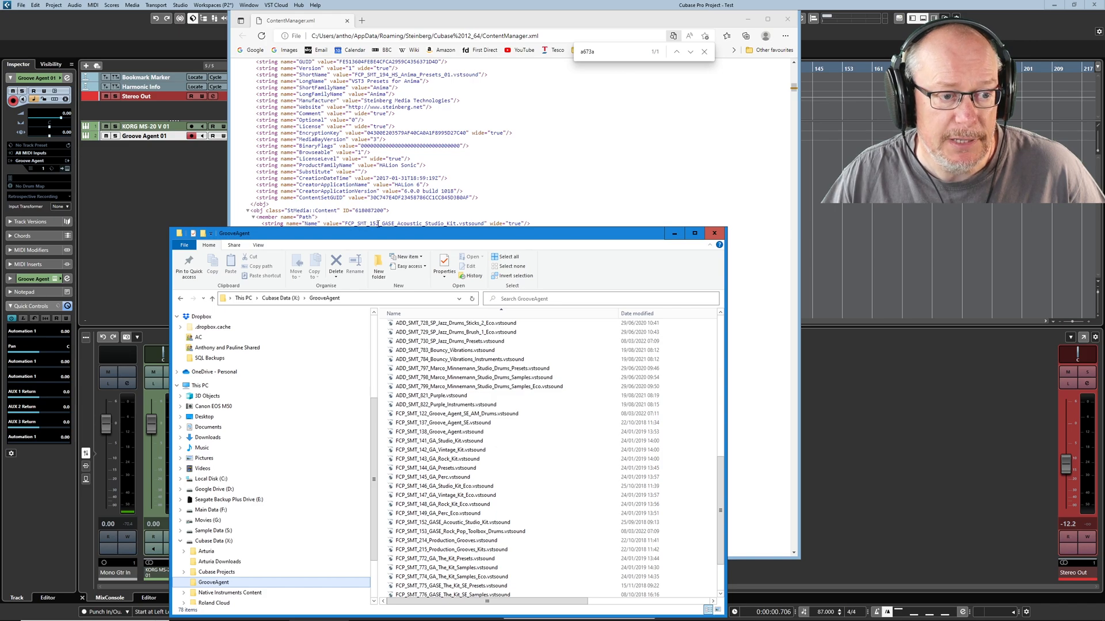
Select FCP_SMT_152_GASE_Acoustic_Studio_Kit.vstsound in the GrooveAgent folder
click(455, 522)
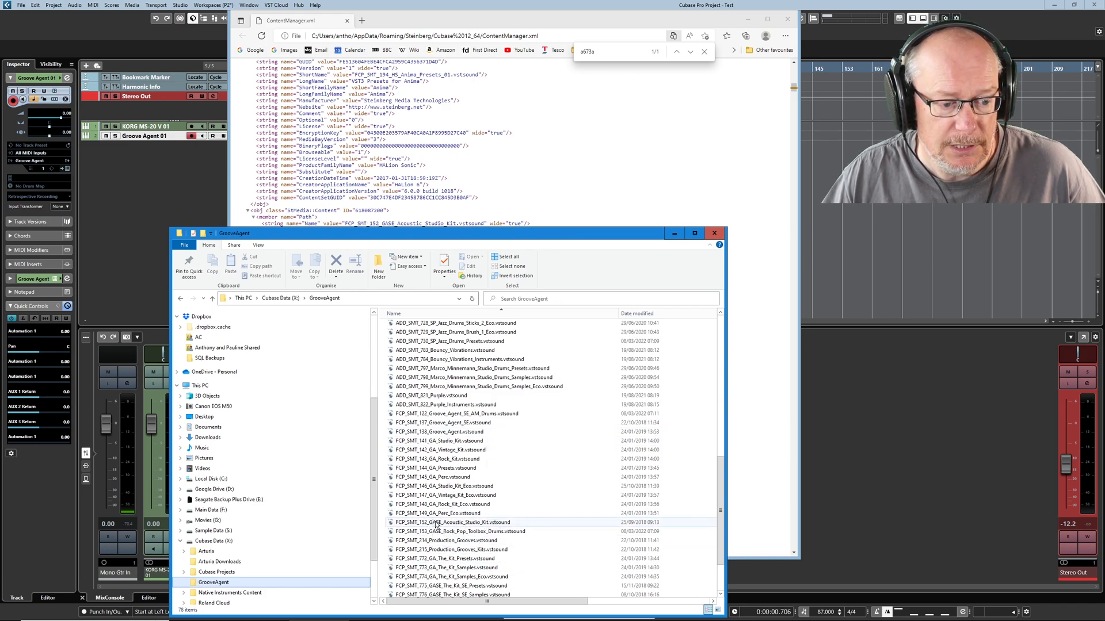
click(454, 522)
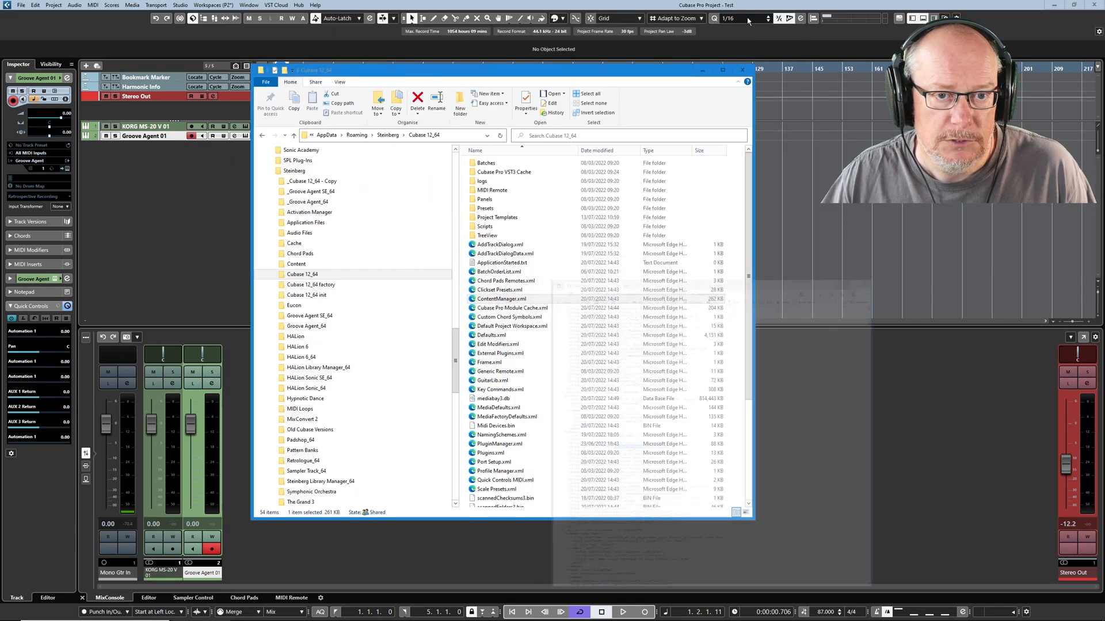
Close the Cubase 12_64 File Explorer window
click(741, 69)
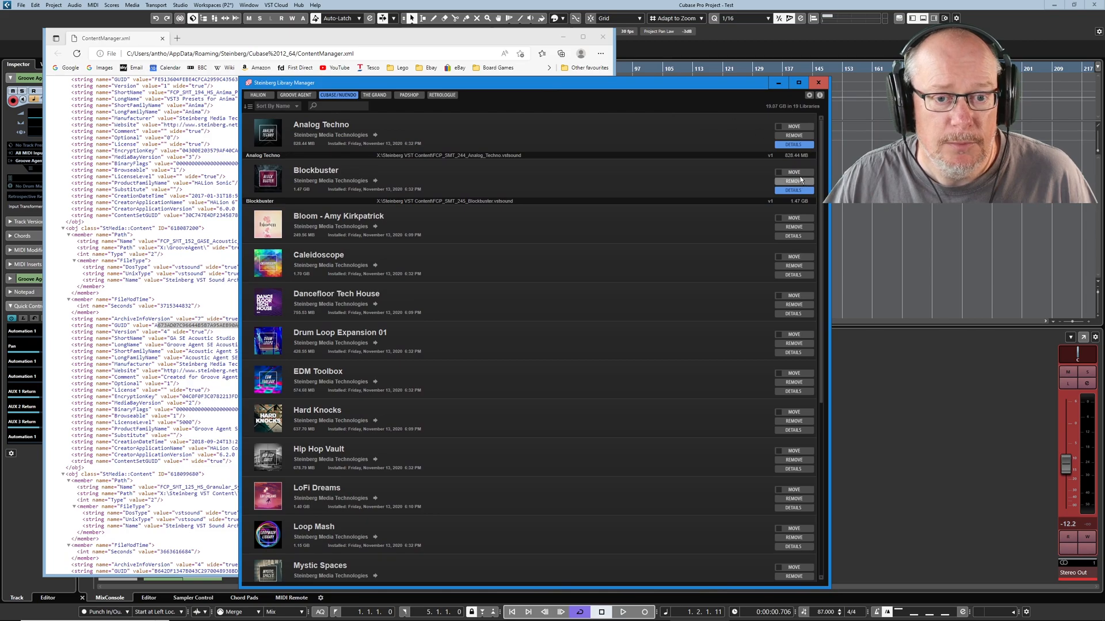
Show Bloom's install location, then list the Groove Agent libraries with their paths
click(793, 236)
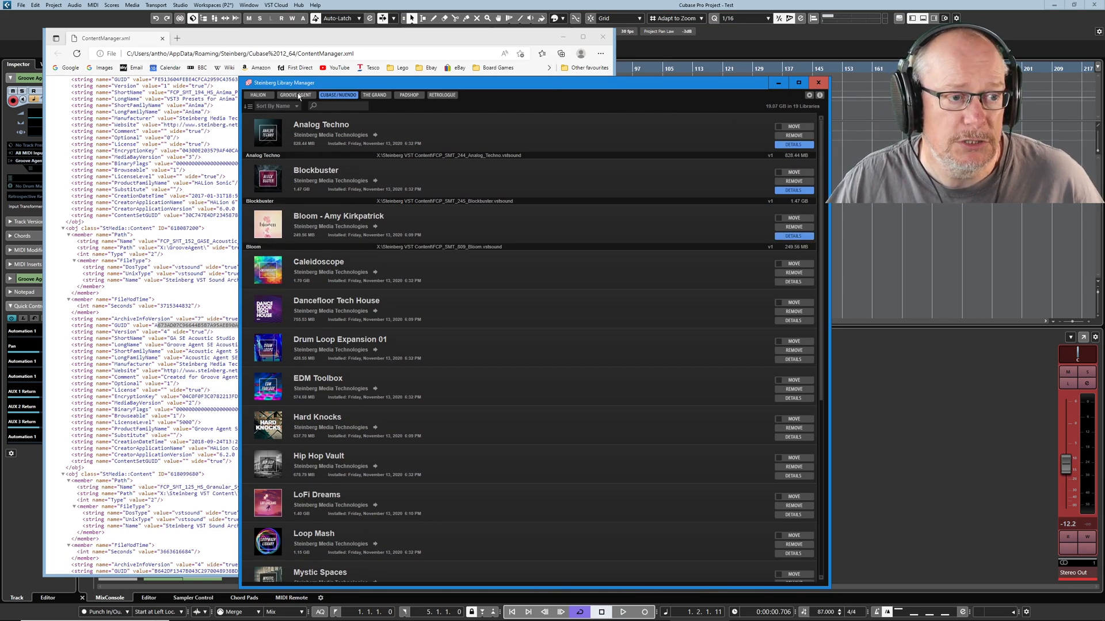
click(295, 94)
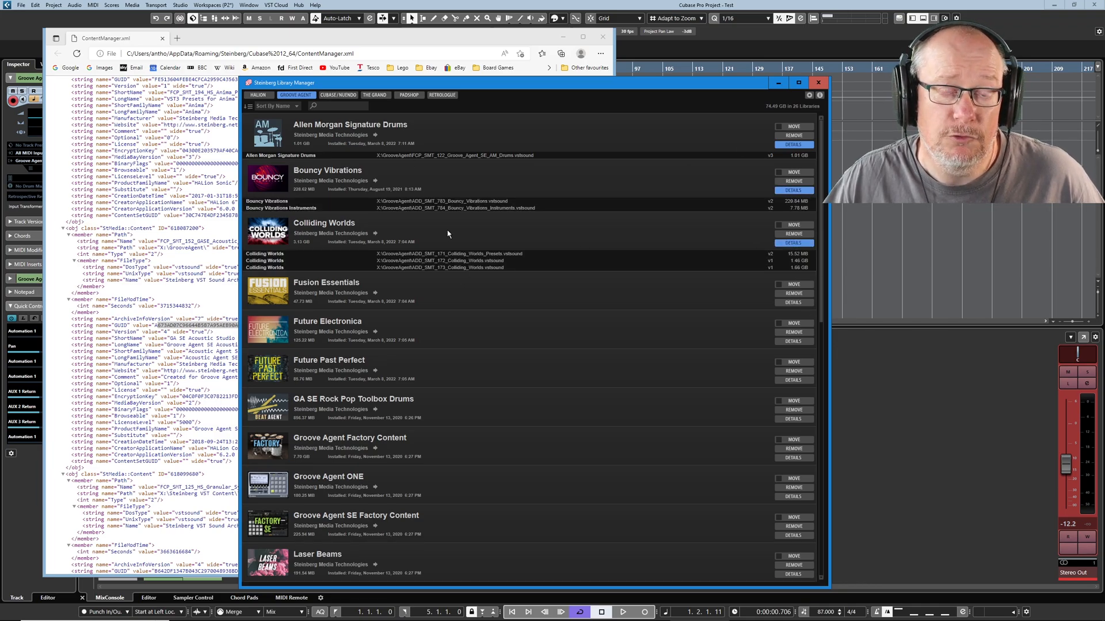
mouse_move(418, 391)
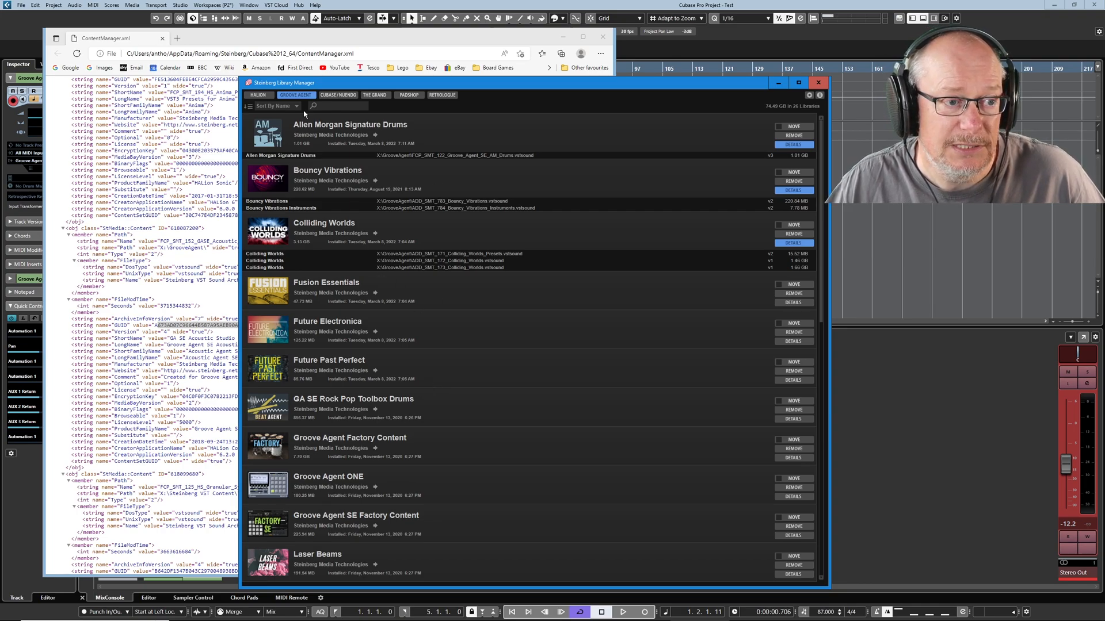
mouse_move(390, 277)
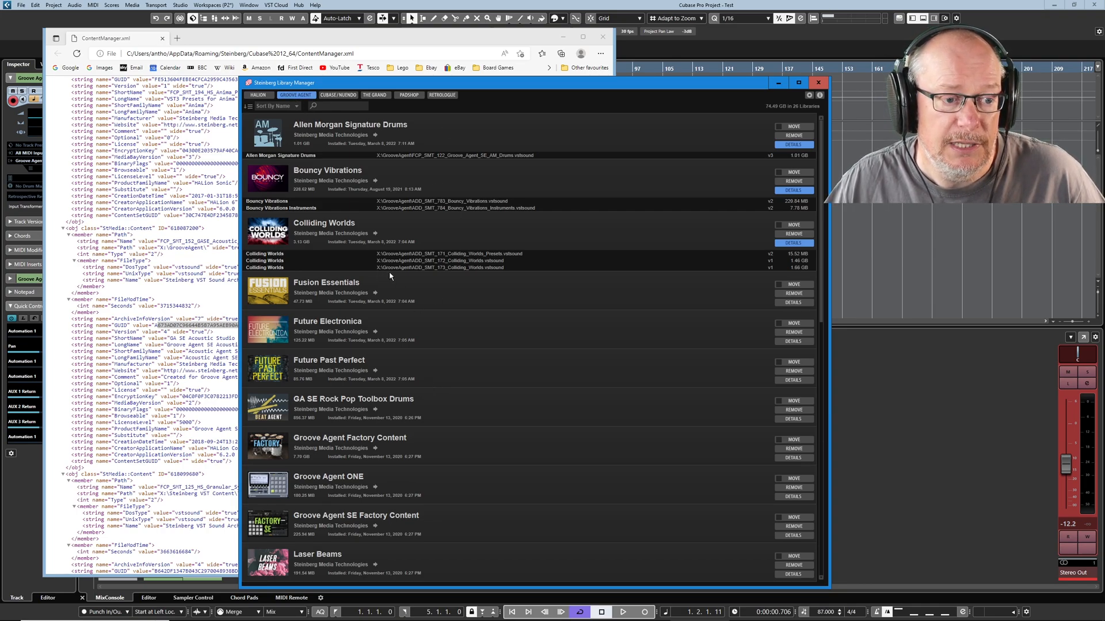
mouse_move(436, 317)
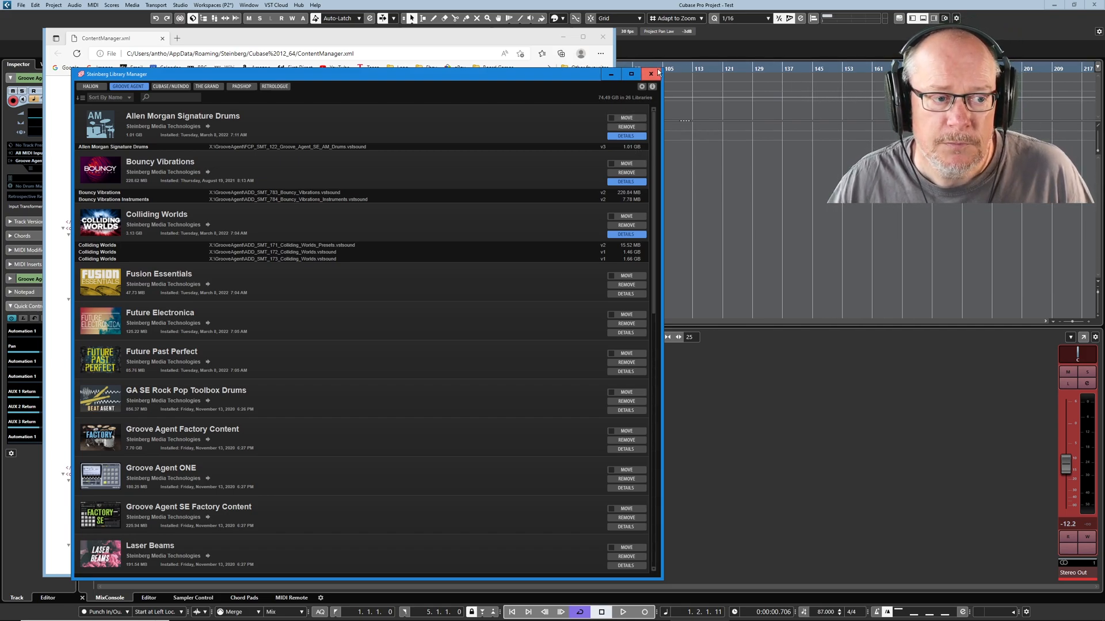
mouse_move(543, 282)
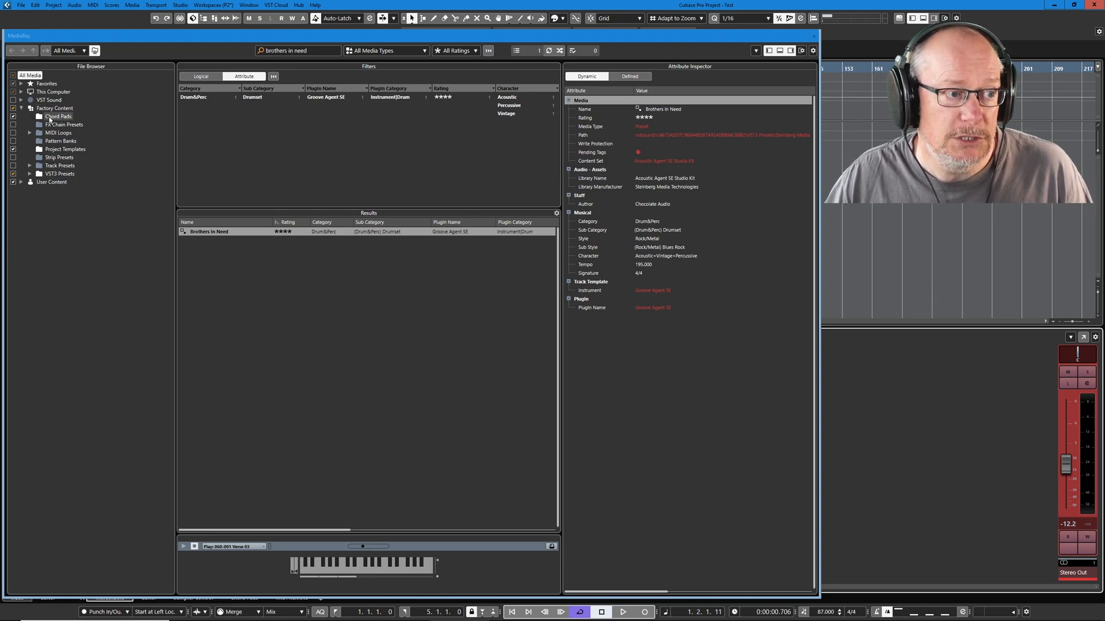
Load the Factory Content Chord Pads presets and select Envision to view its attributes
click(59, 116)
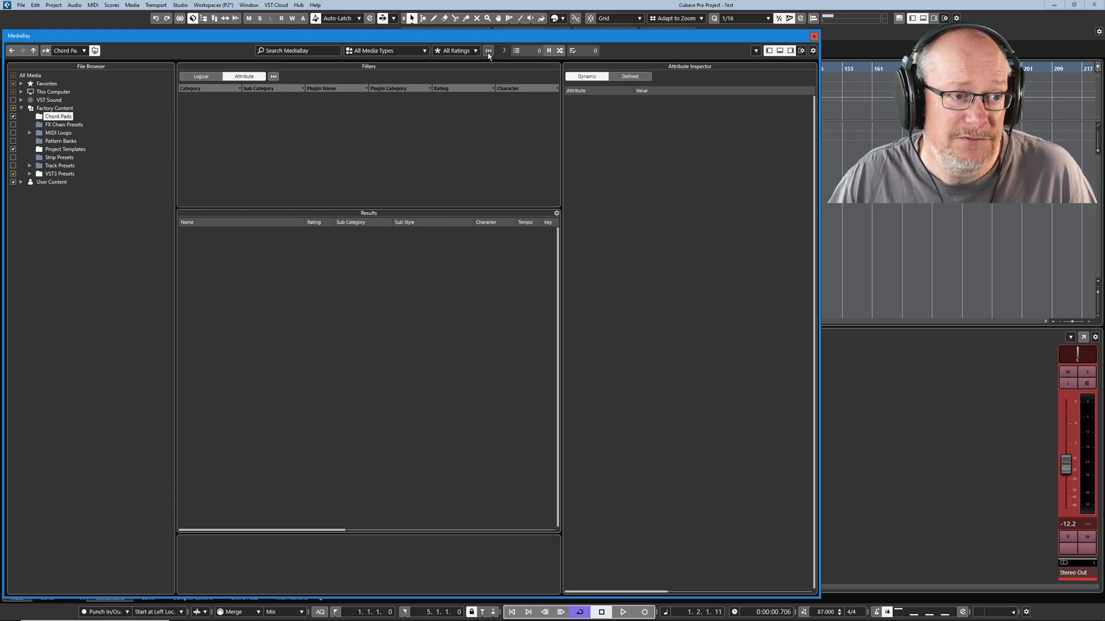
click(58, 115)
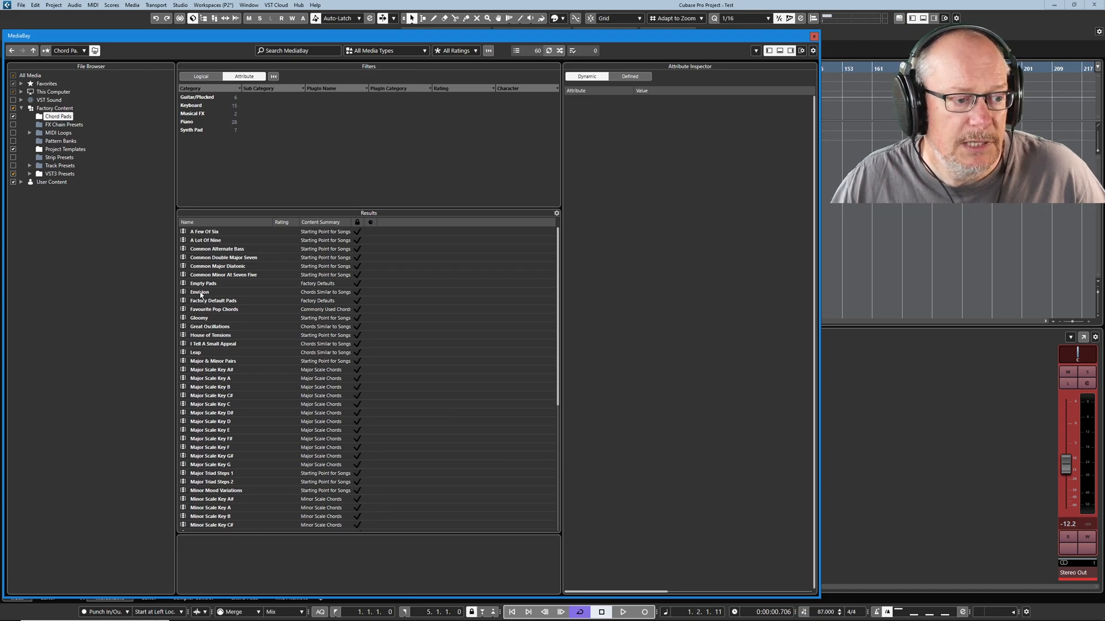
click(200, 292)
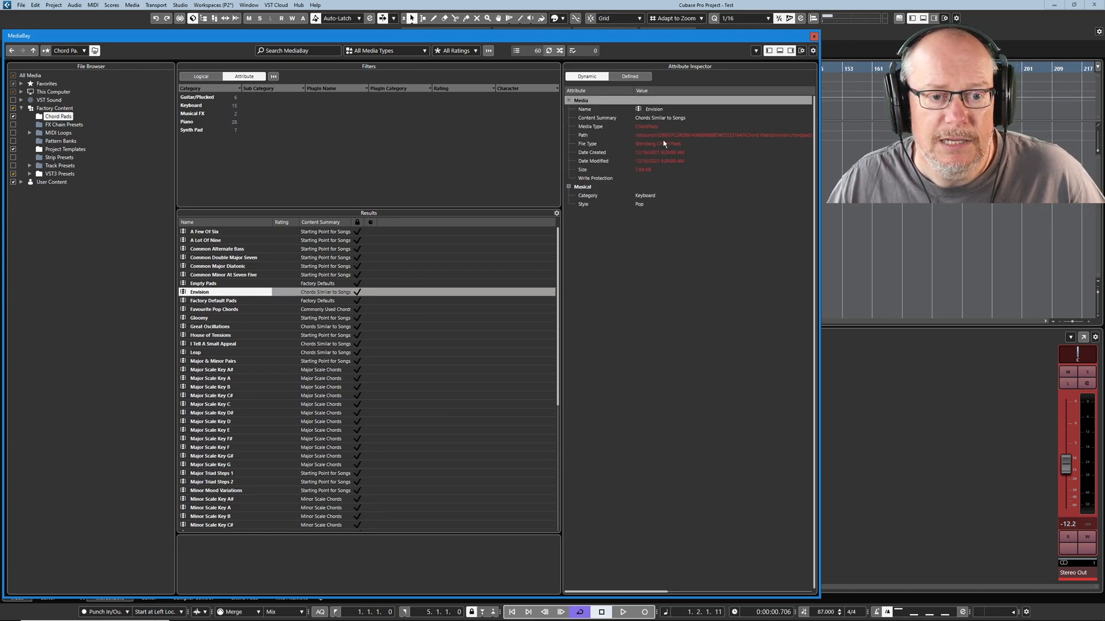
mouse_move(658, 144)
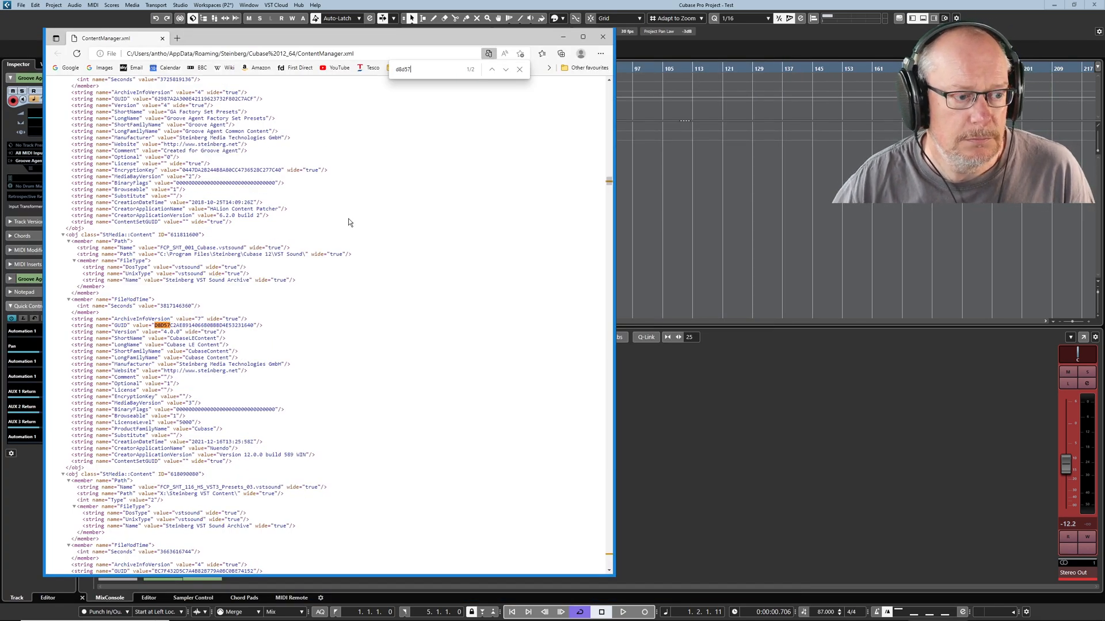
mouse_move(205, 313)
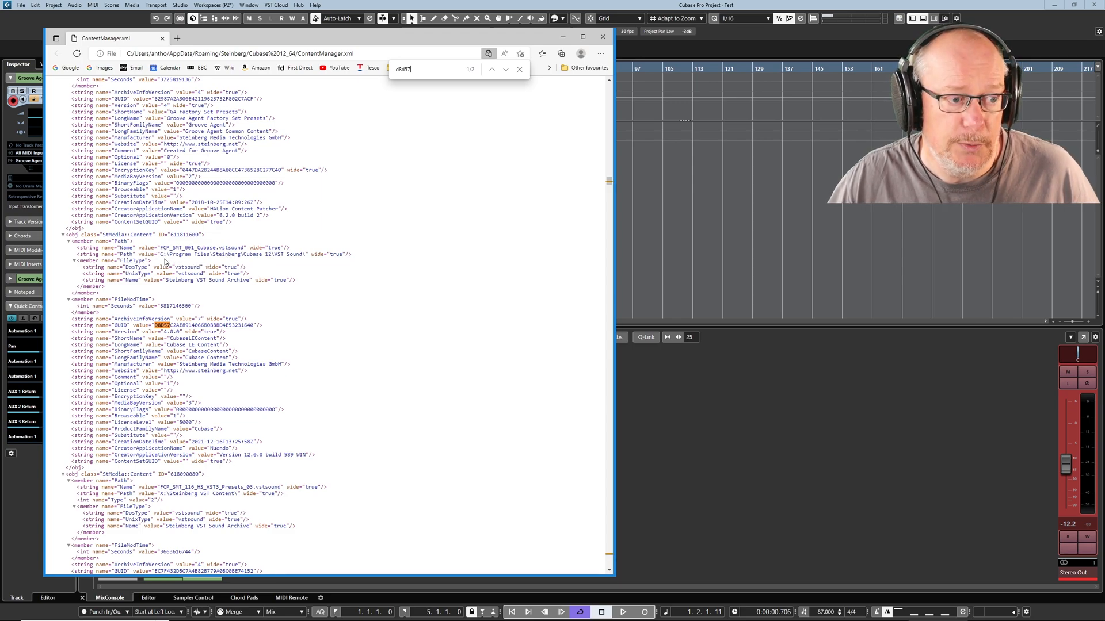
Select the Cubase 12 VST Sound path in the d8d57 entry and bring up its context menu
double_click(211, 254)
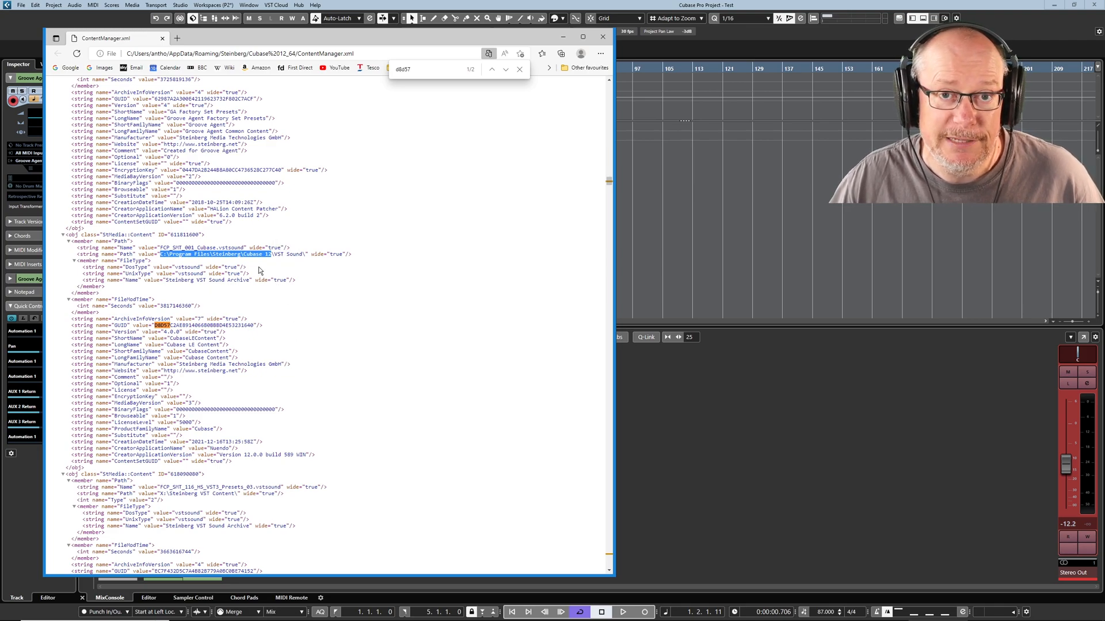
right_click(493, 209)
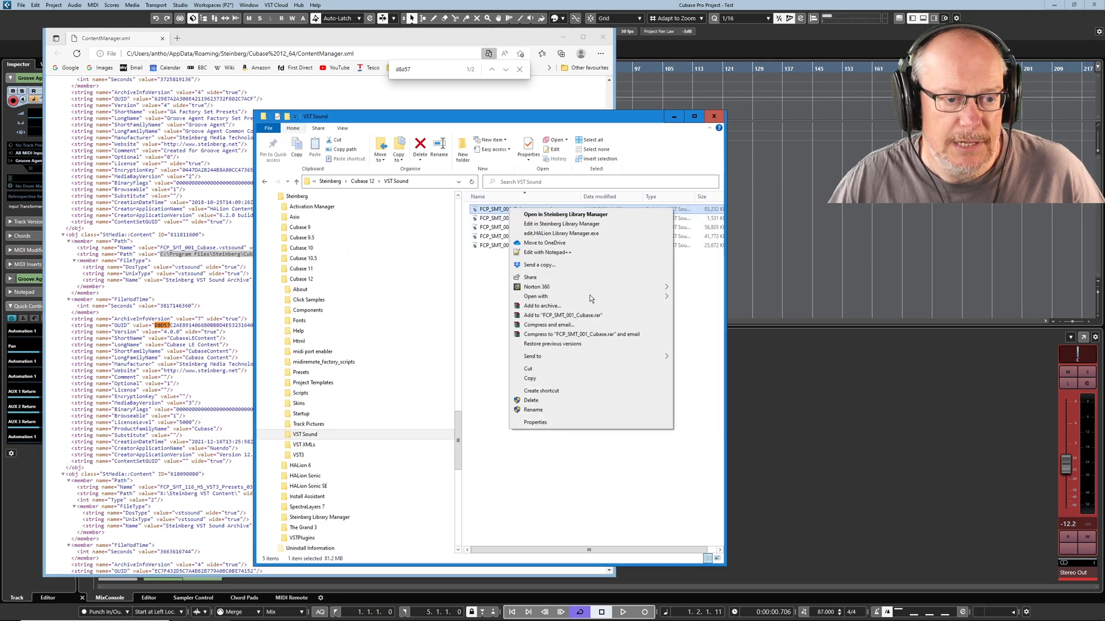
Check FCP_SMT_001_Cubase.vstsound's location in its Properties, then cancel the dialog
click(536, 421)
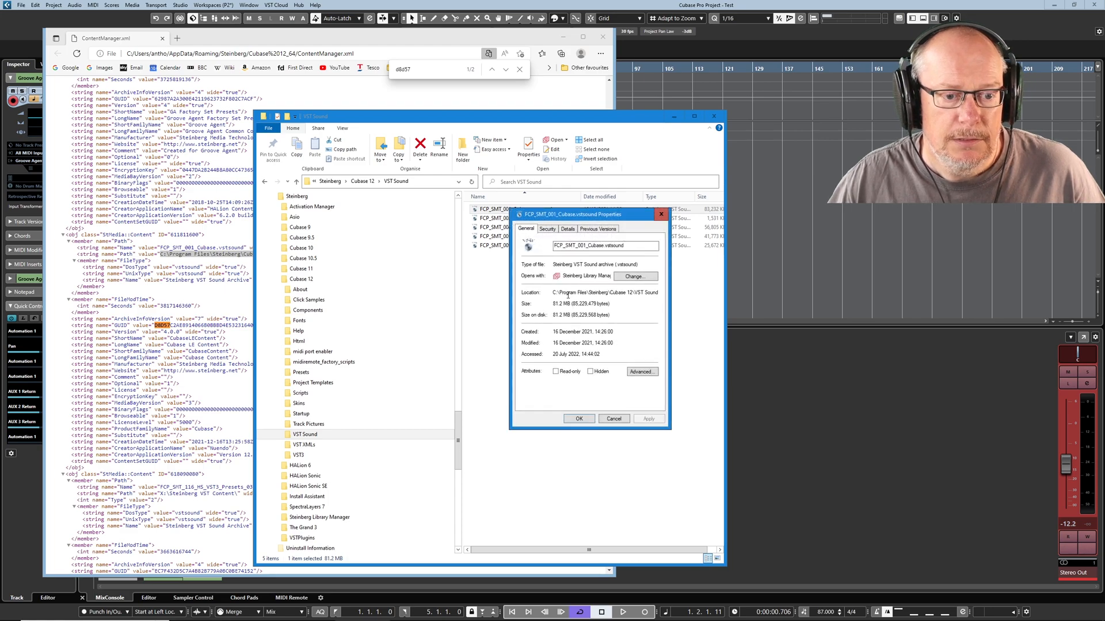
double_click(592, 292)
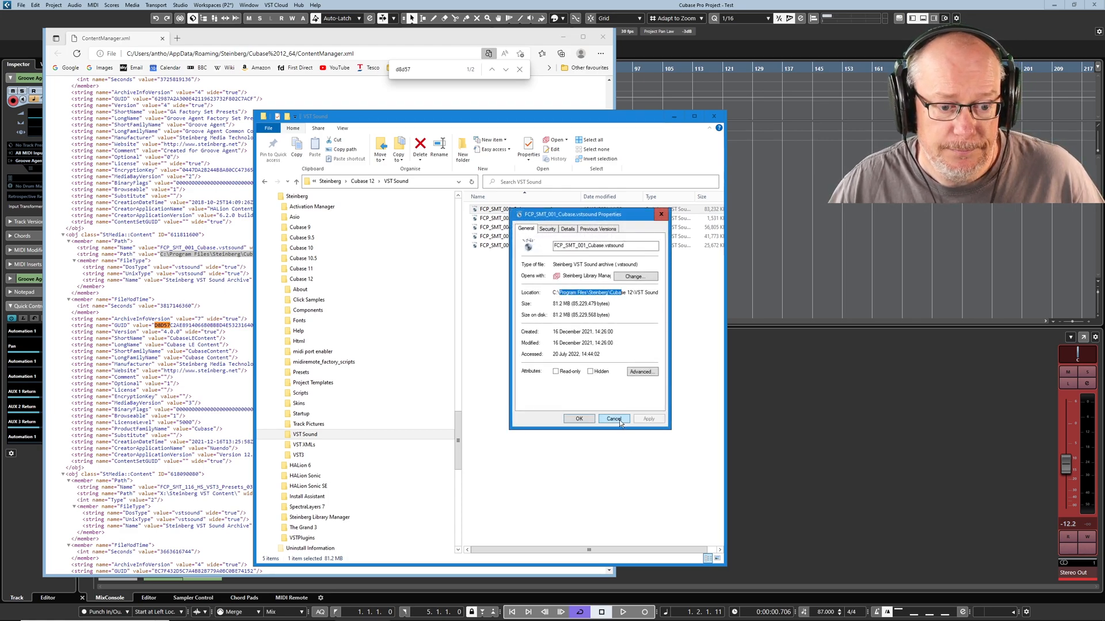
click(613, 418)
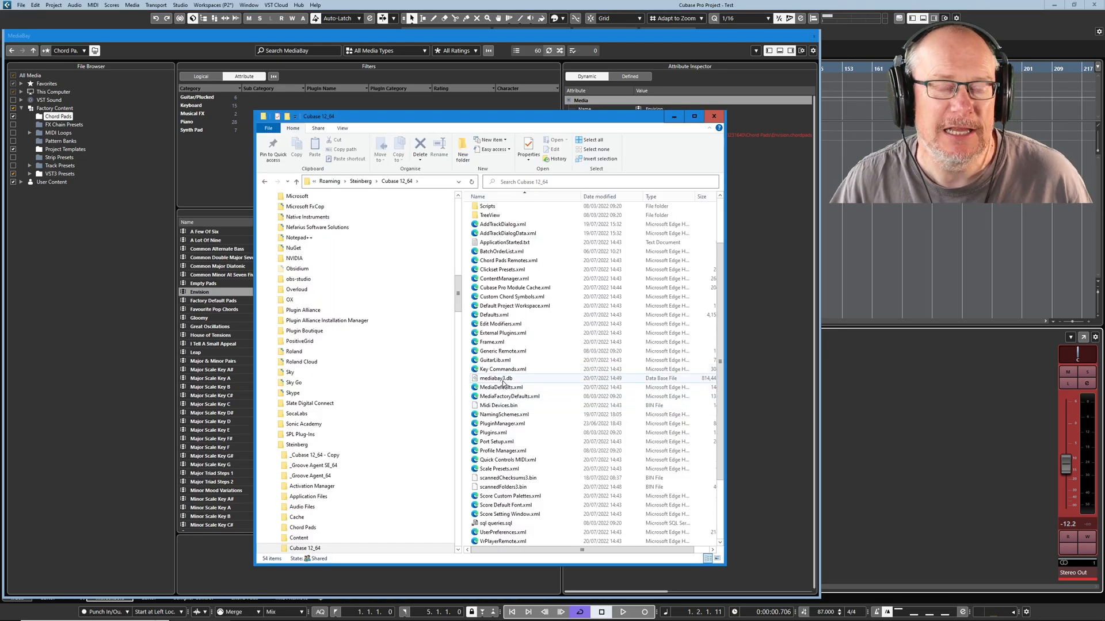
mouse_move(495, 379)
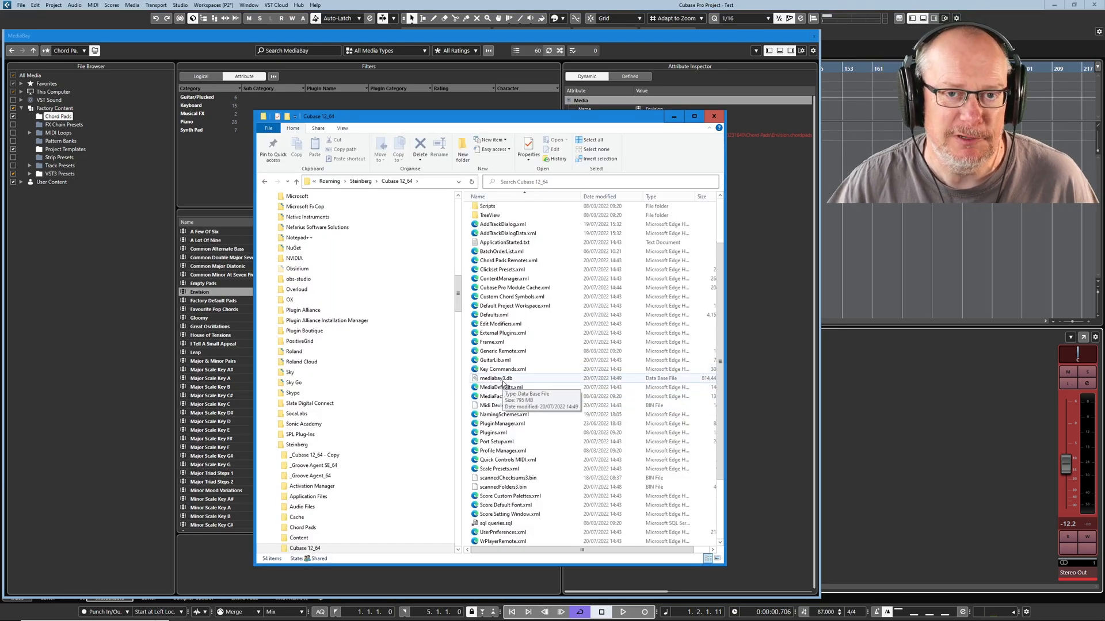
Copy mediabay3.db and paste it into the Steinberg\Cache folder
click(508, 387)
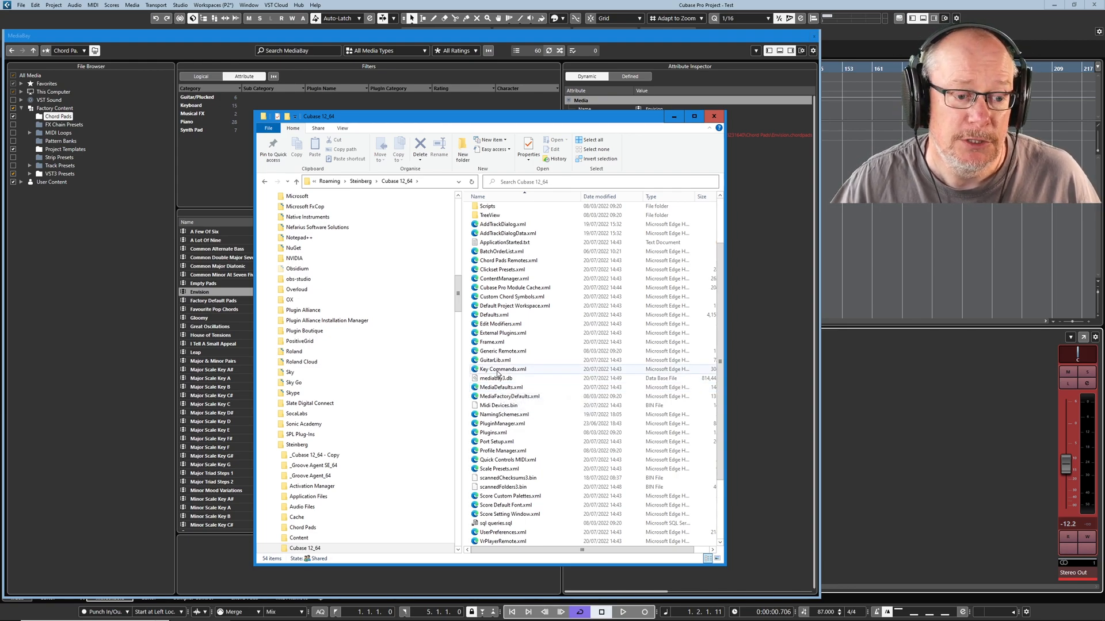
click(496, 379)
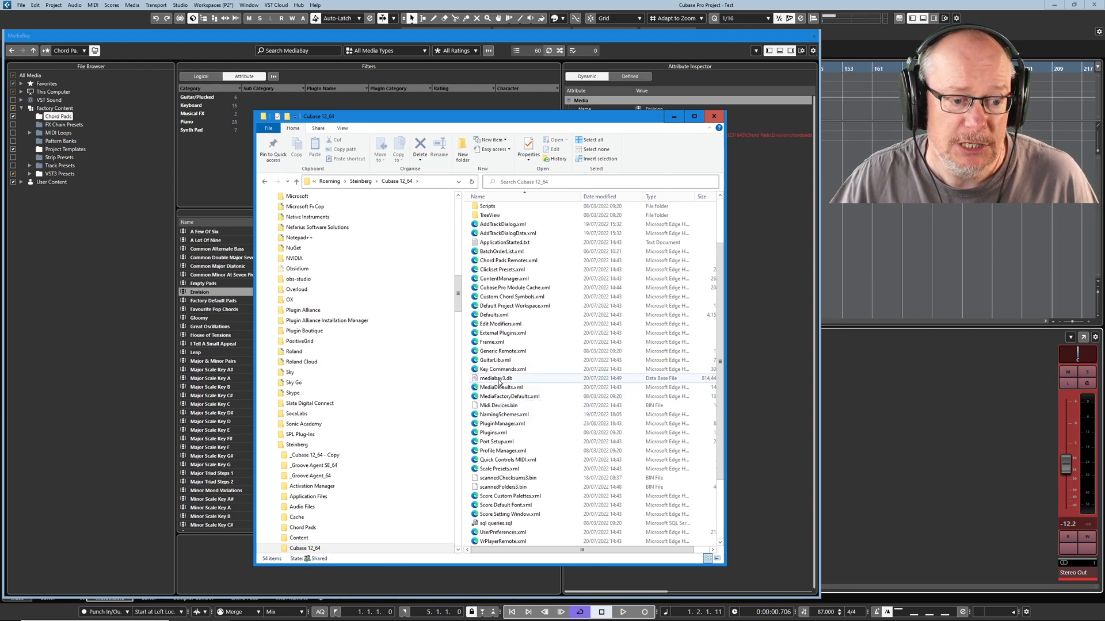
right_click(496, 378)
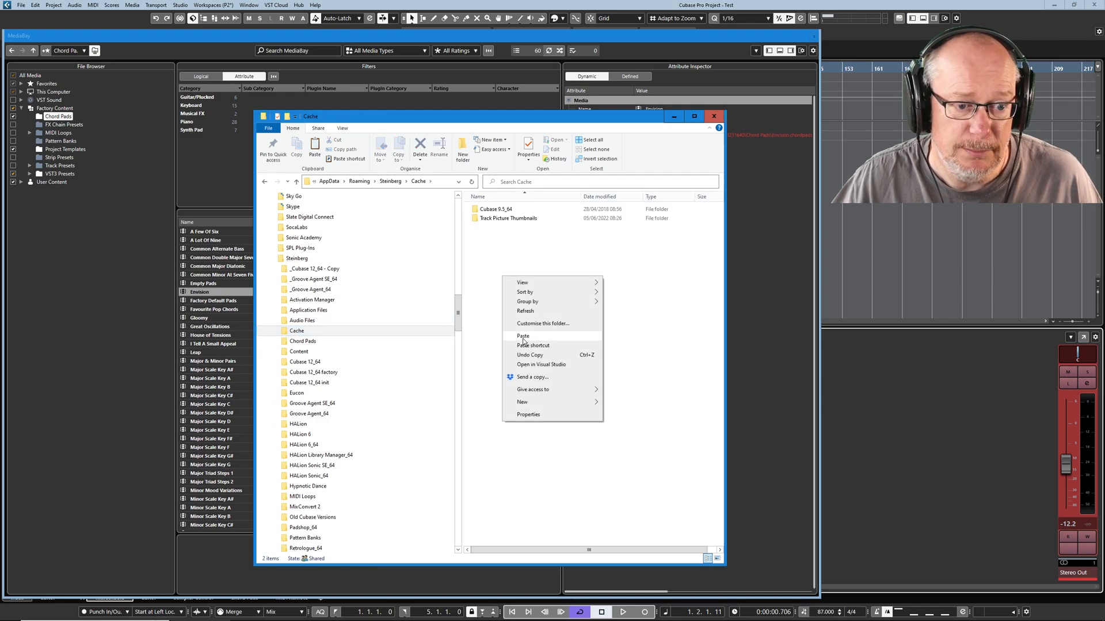
click(523, 335)
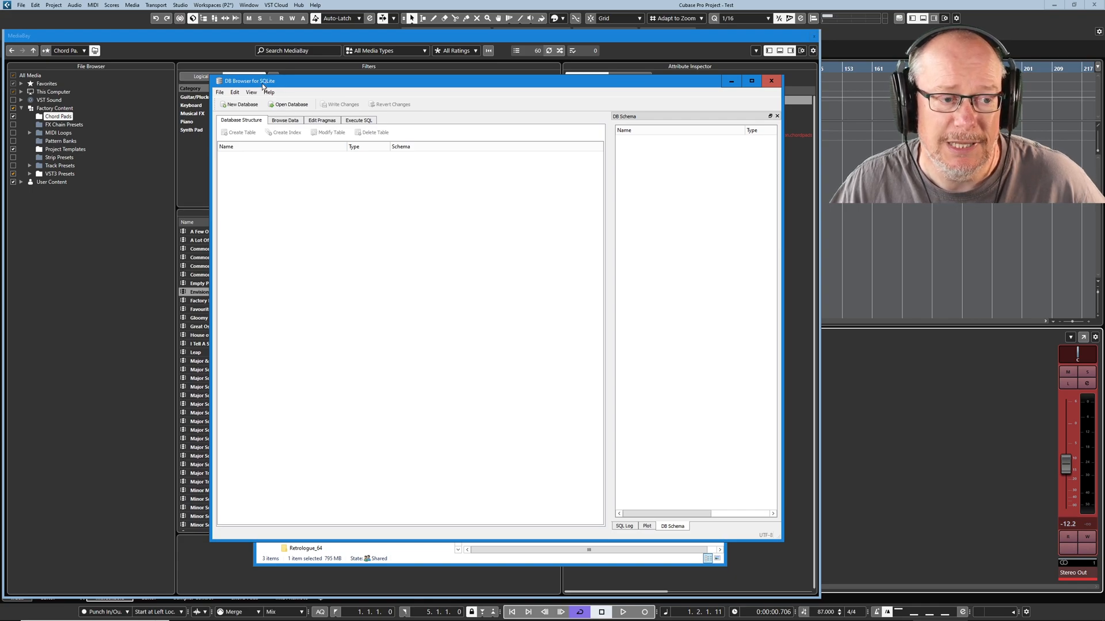
mouse_move(360, 220)
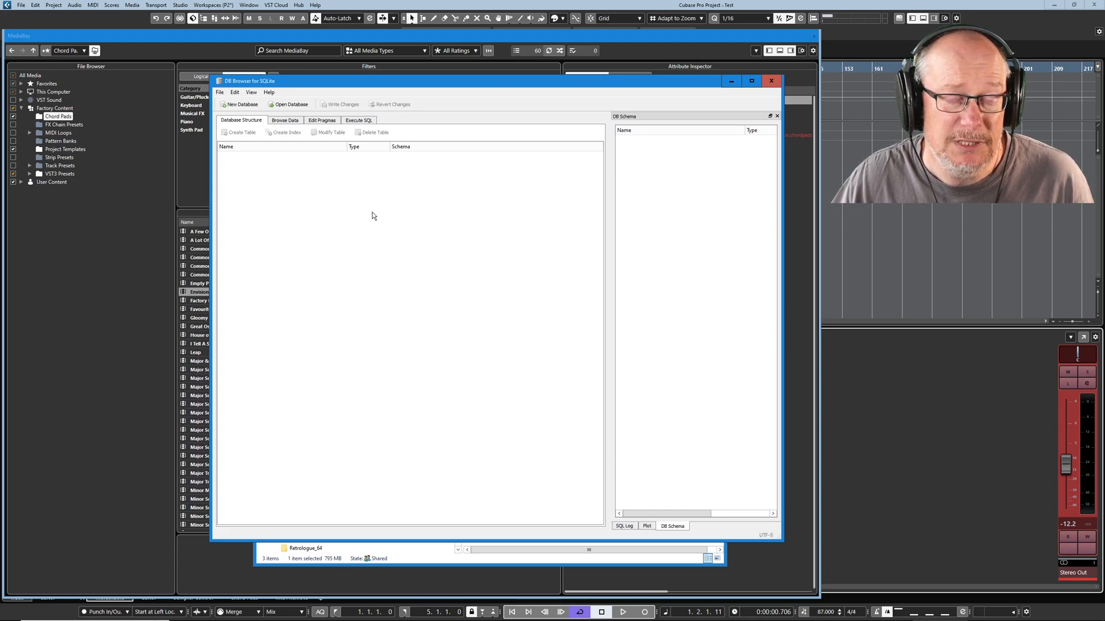
mouse_move(345, 192)
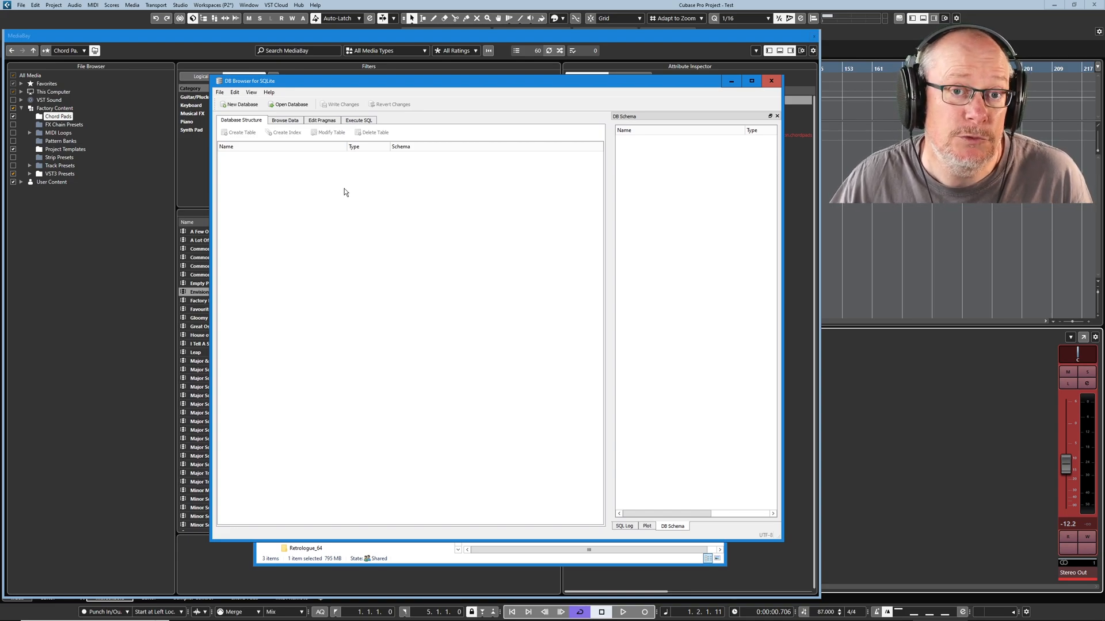
Open mediabay3.db from AppData\Roaming\Steinberg\Cache in DB Browser for SQLite
click(289, 104)
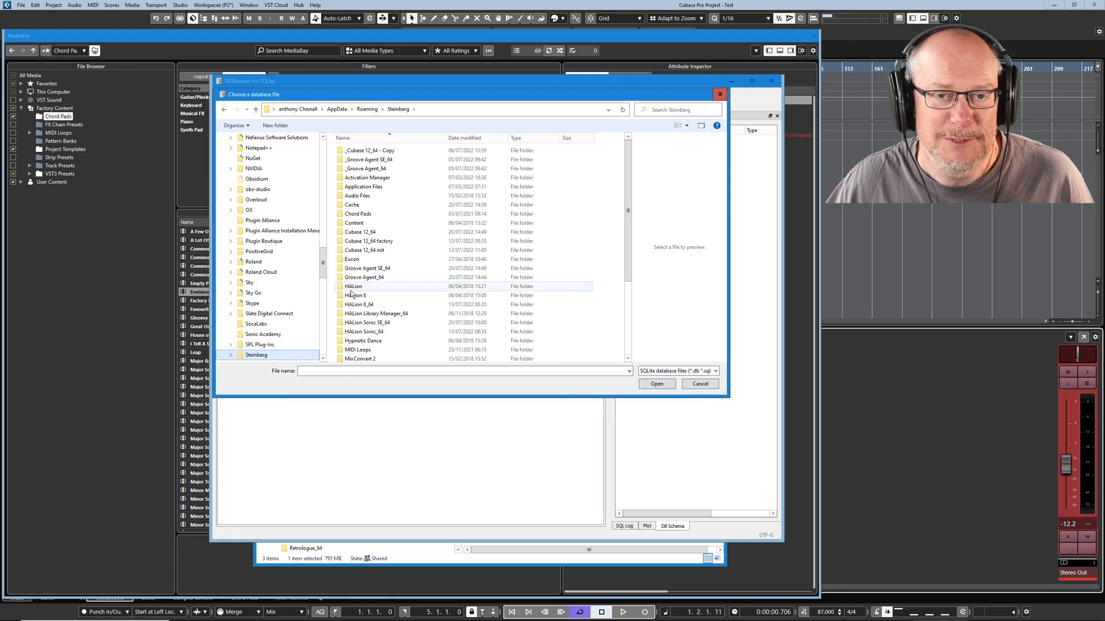
click(366, 268)
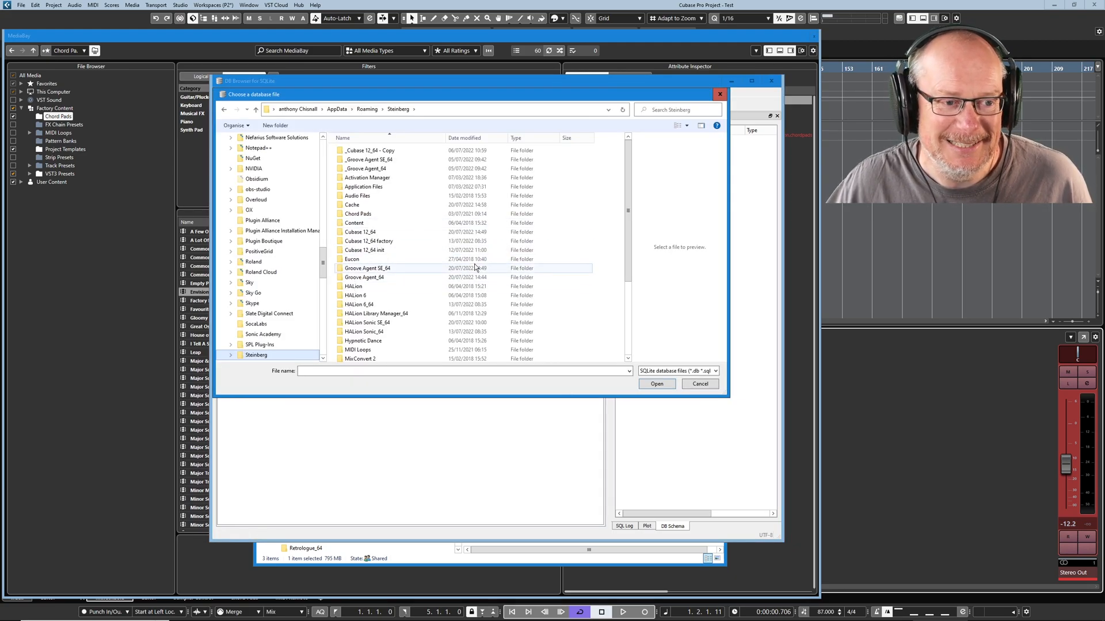
mouse_move(351, 204)
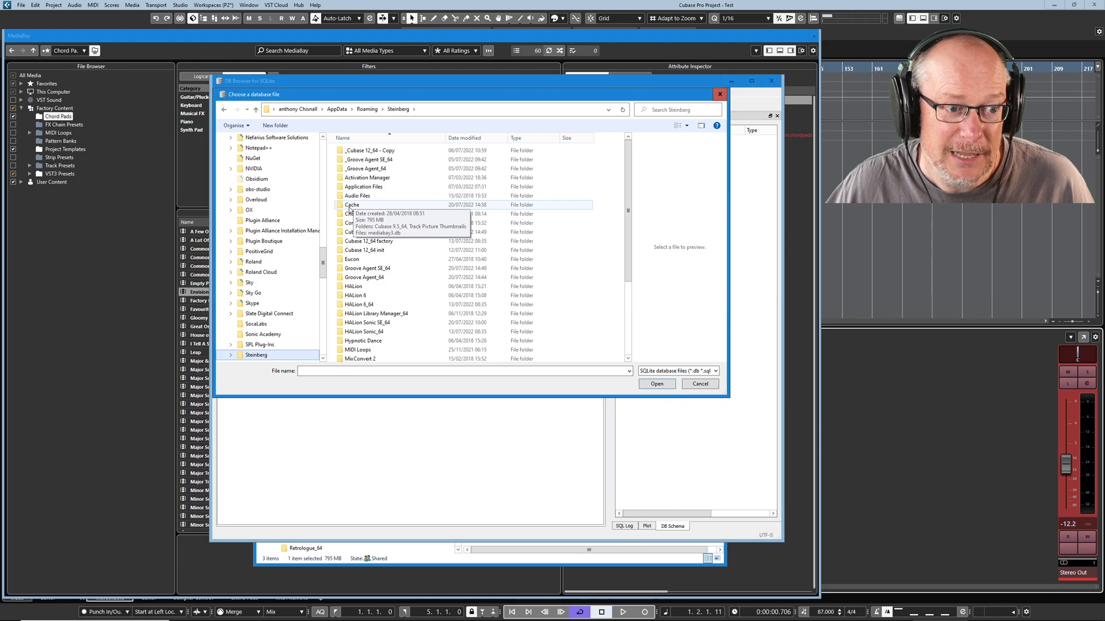
double_click(352, 204)
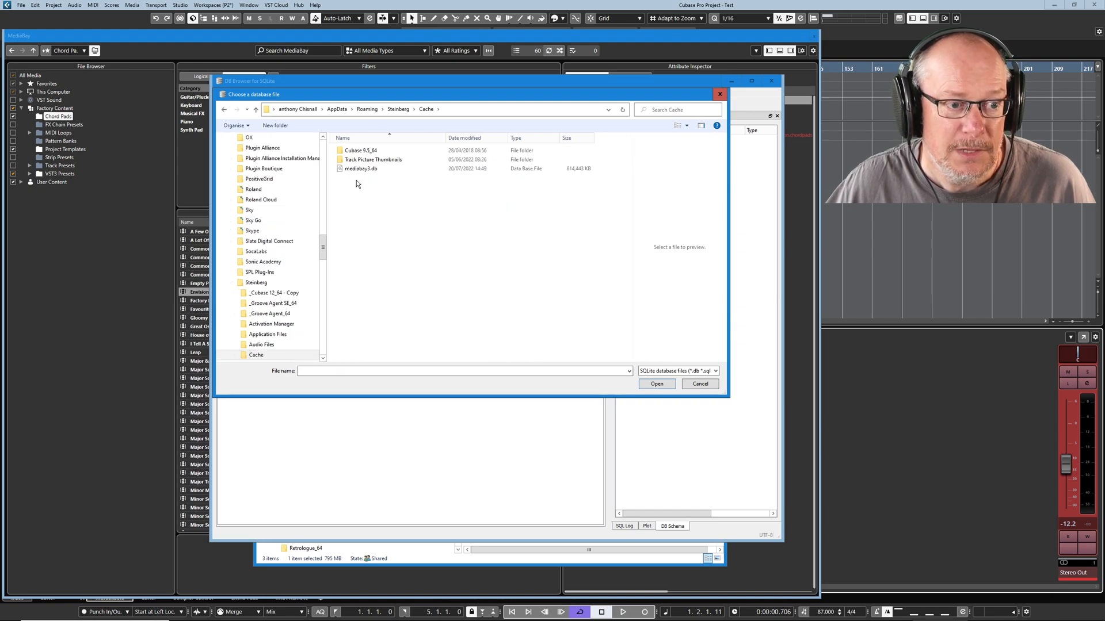
click(655, 384)
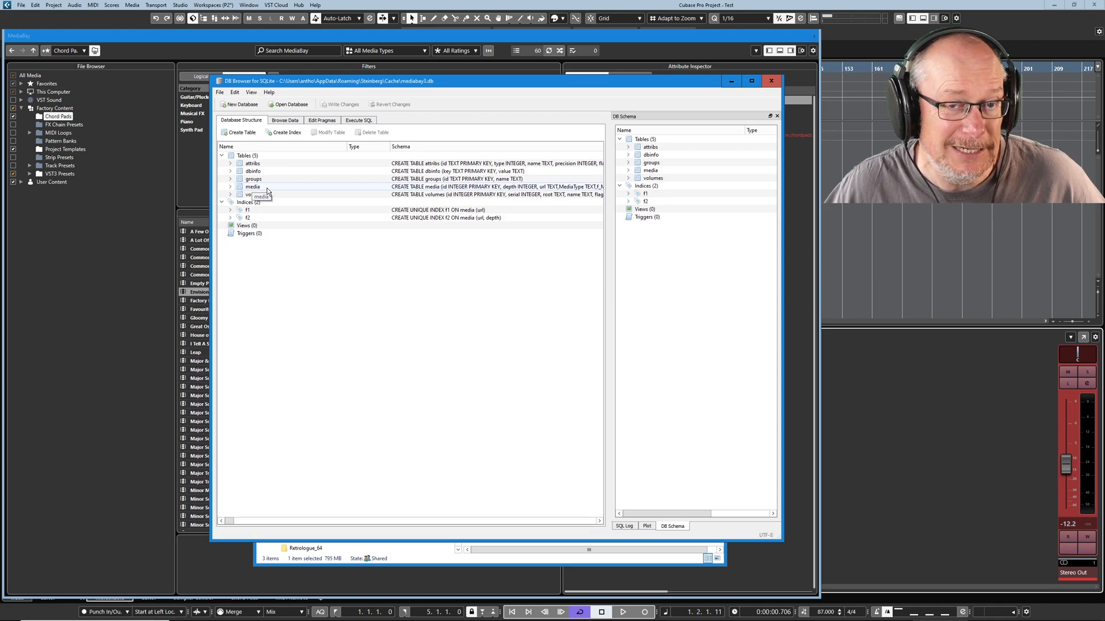
Execute 'select * from media' in the Execute SQL tab and scroll through the result
click(358, 120)
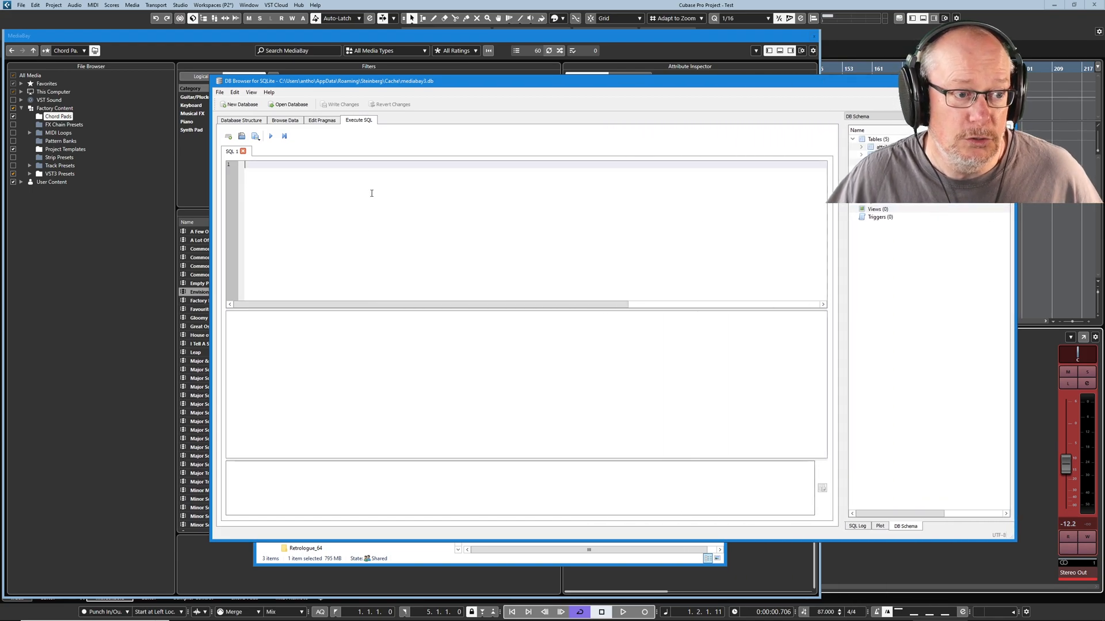
text(select * f)
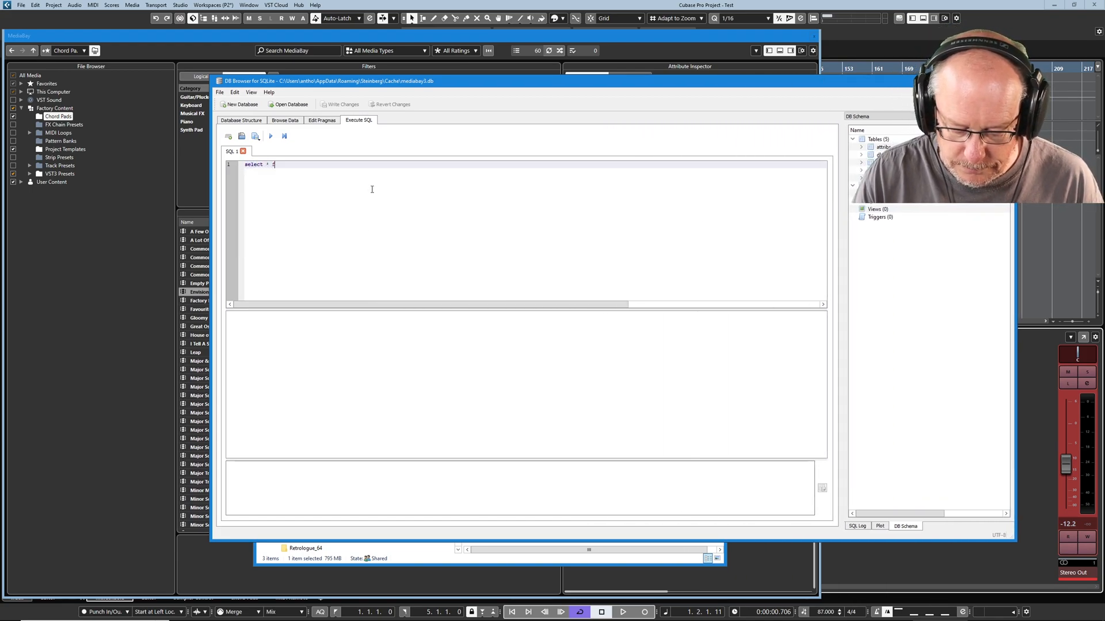
text(from media)
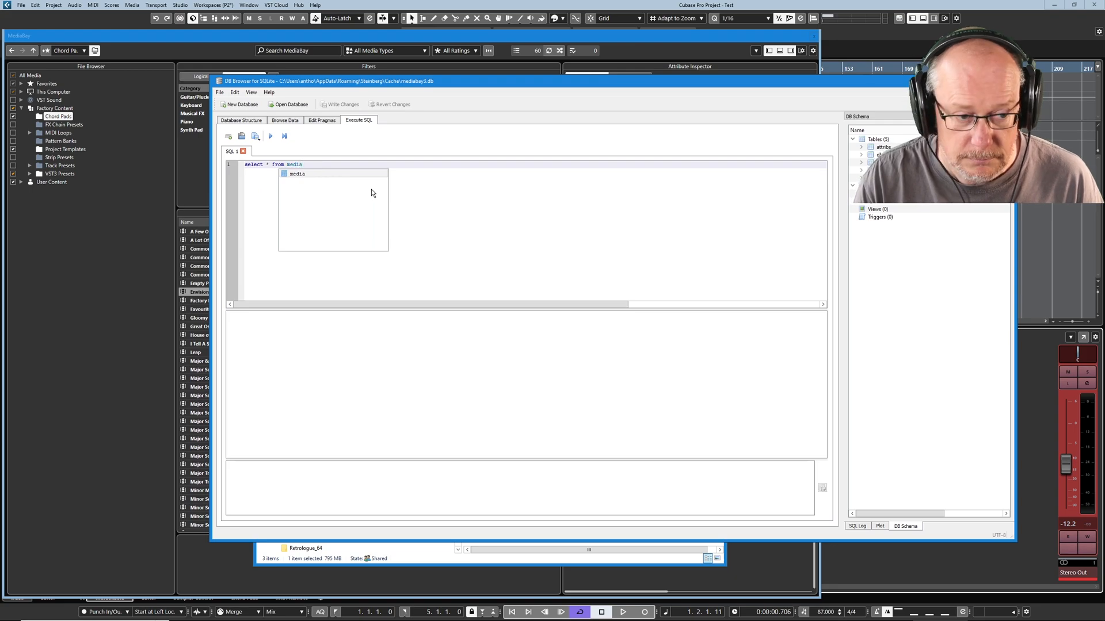
click(271, 136)
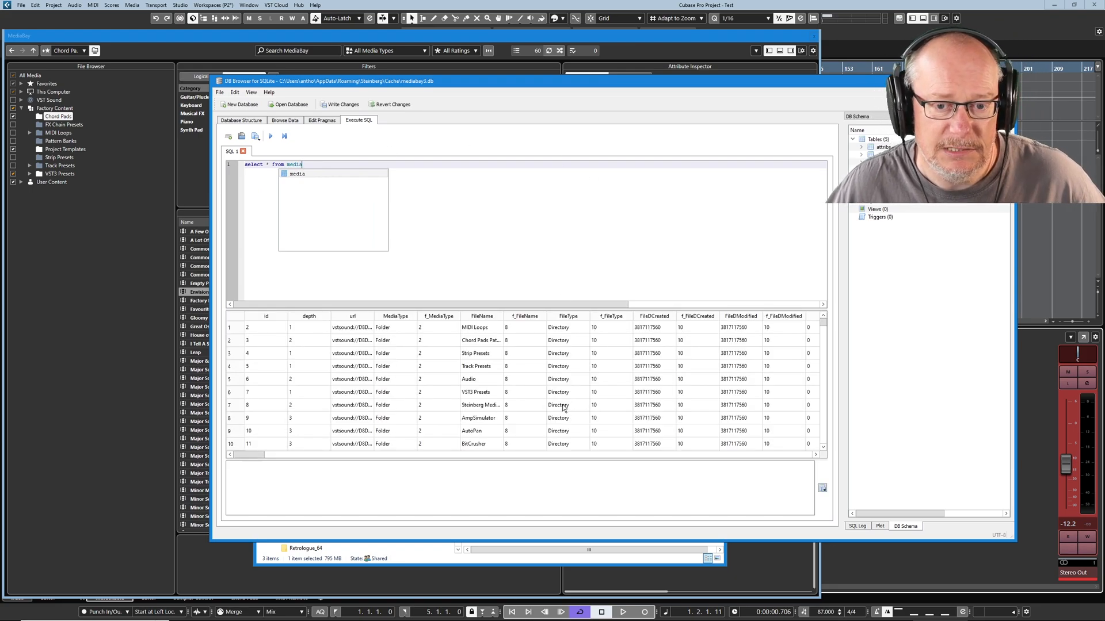
click(270, 135)
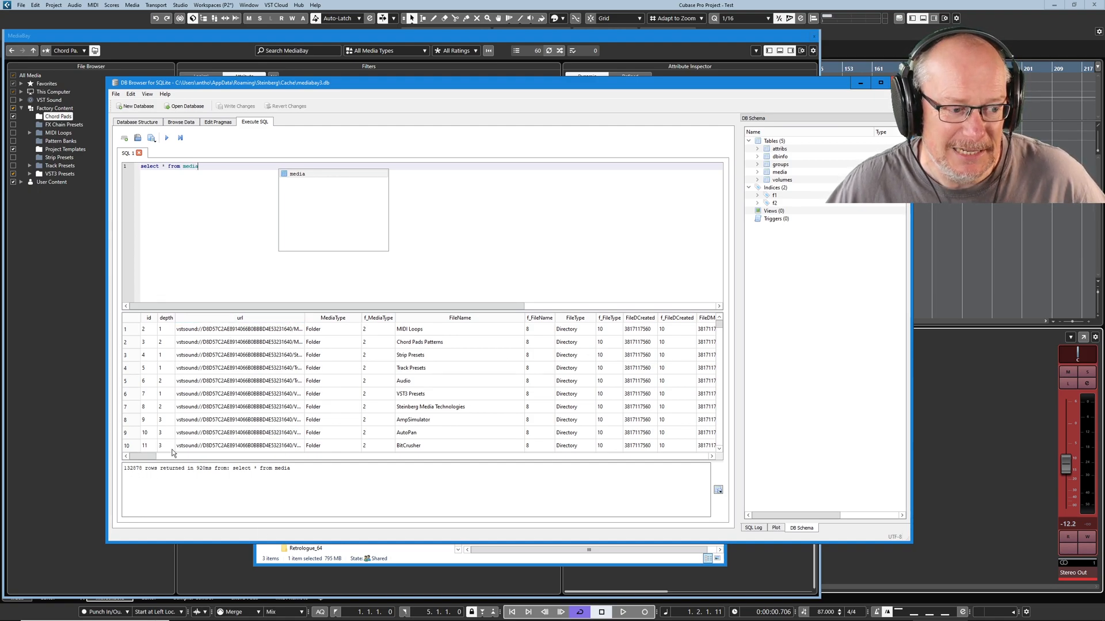
drag(141, 456, 327, 456)
text( where filename like '%Brothers In Need%')
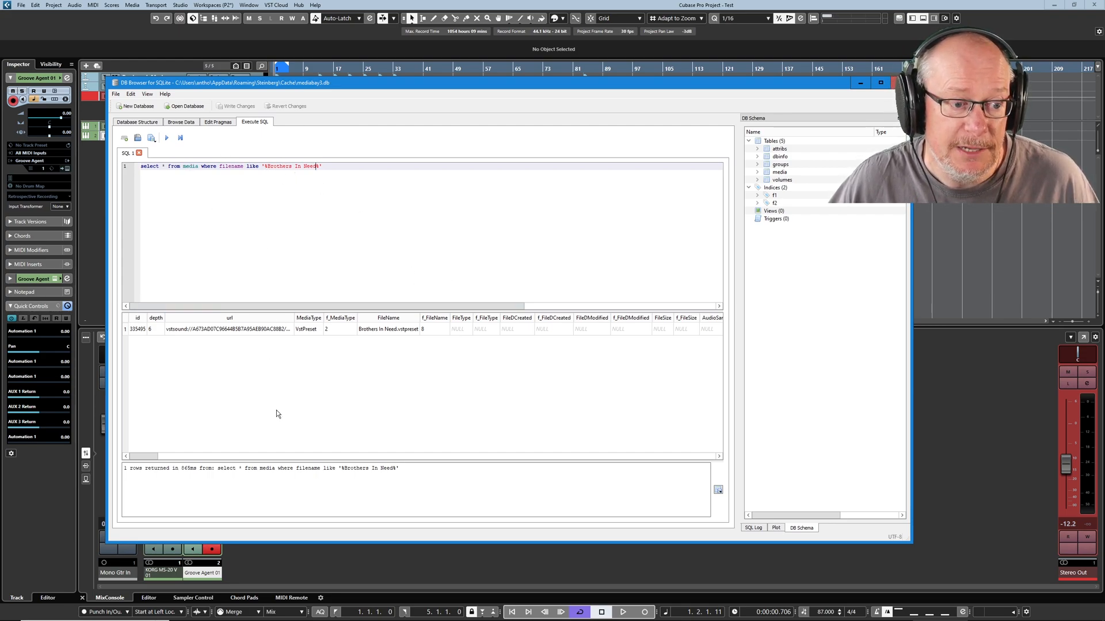
mouse_move(366, 332)
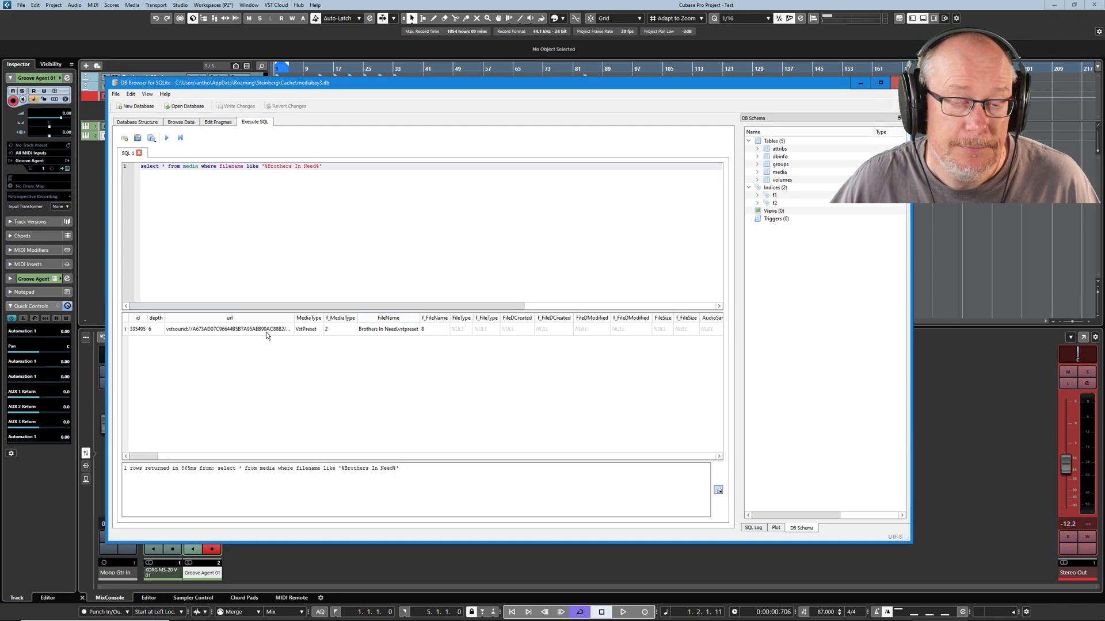
mouse_move(314, 364)
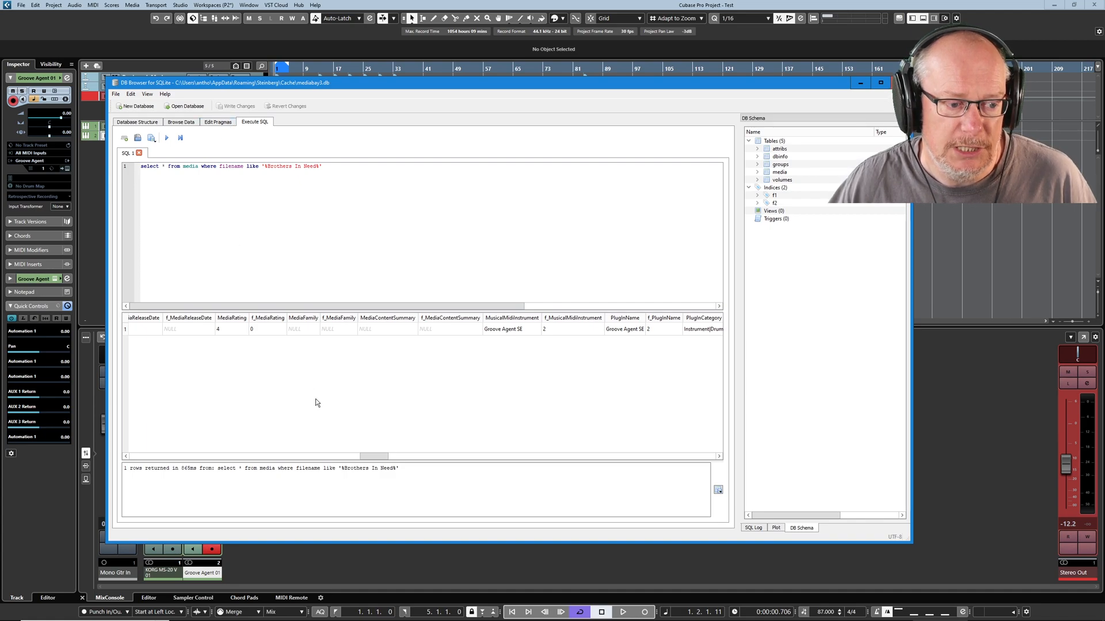
Scroll the Brothers In Need row right to MediaRating 4 and open the File menu
drag(373, 456, 530, 455)
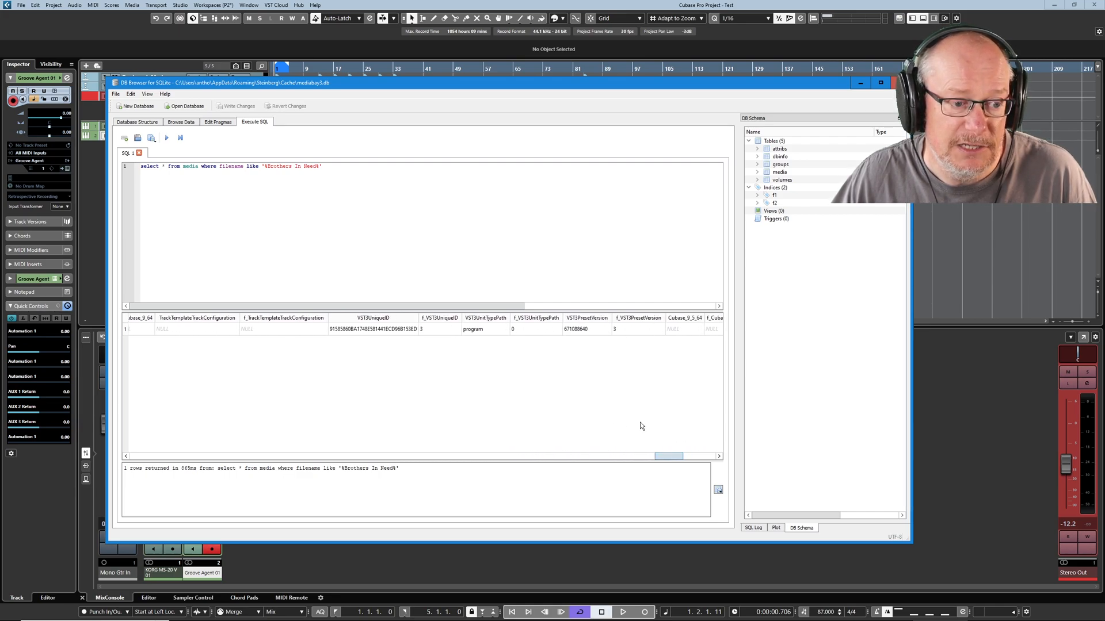
click(116, 94)
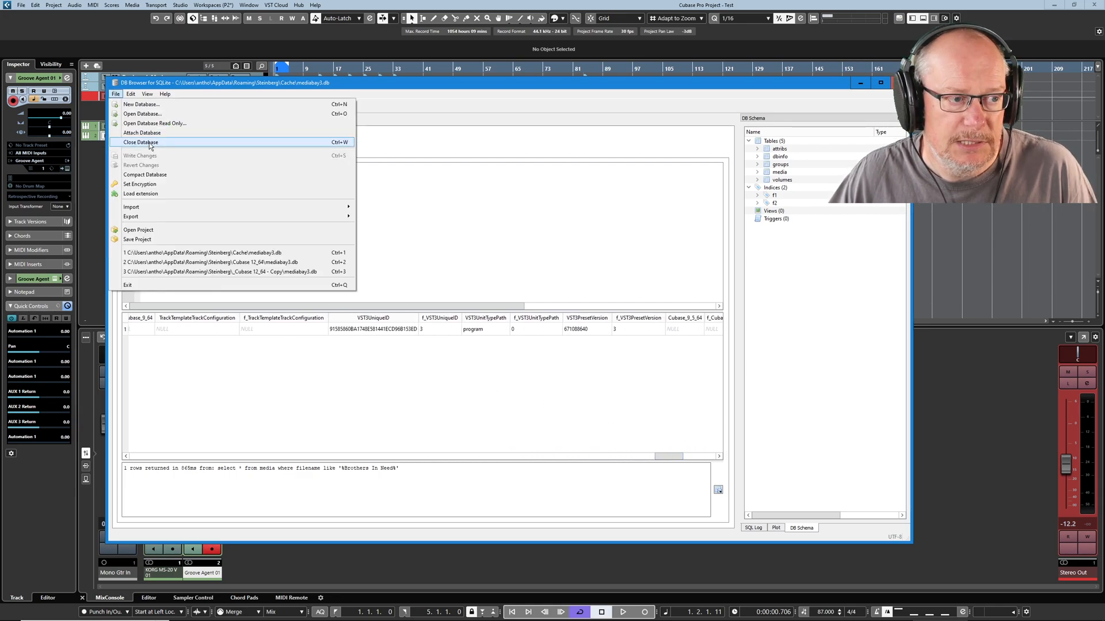
Close the mediabay3.db database via File > Close Database
click(141, 142)
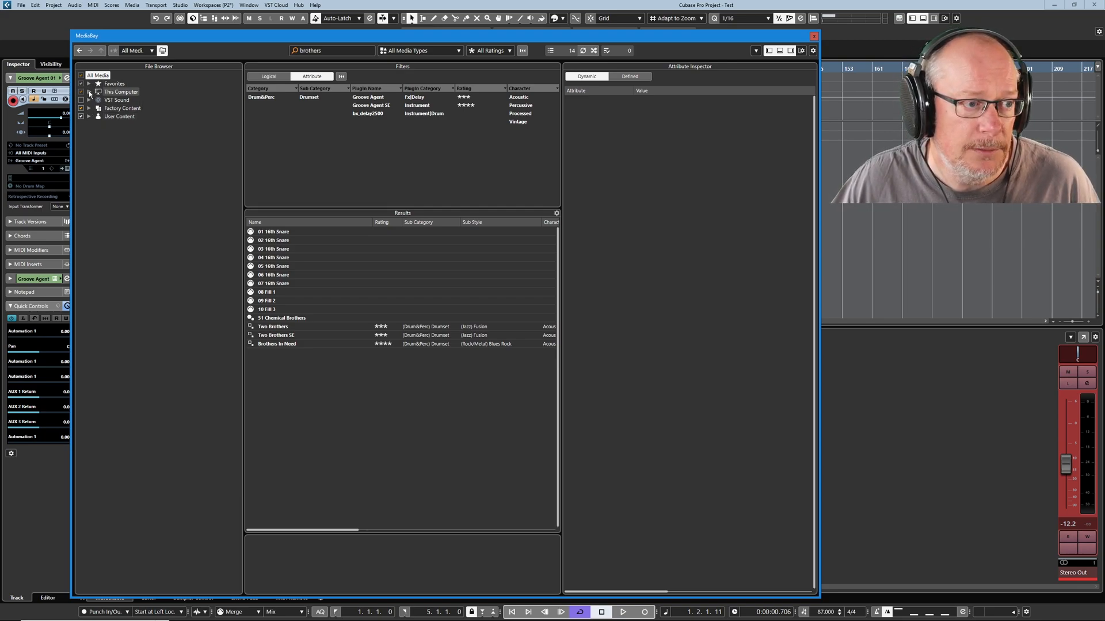
Expand This Computer, C:, Program Files and Documents in the MediaBay folder tree
click(90, 91)
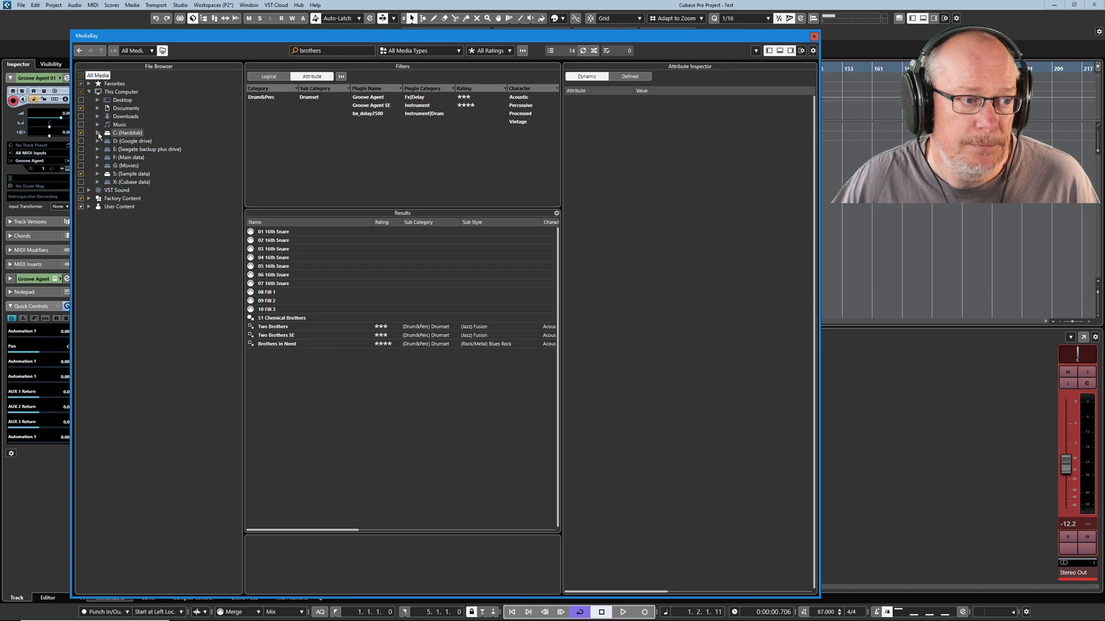
click(98, 133)
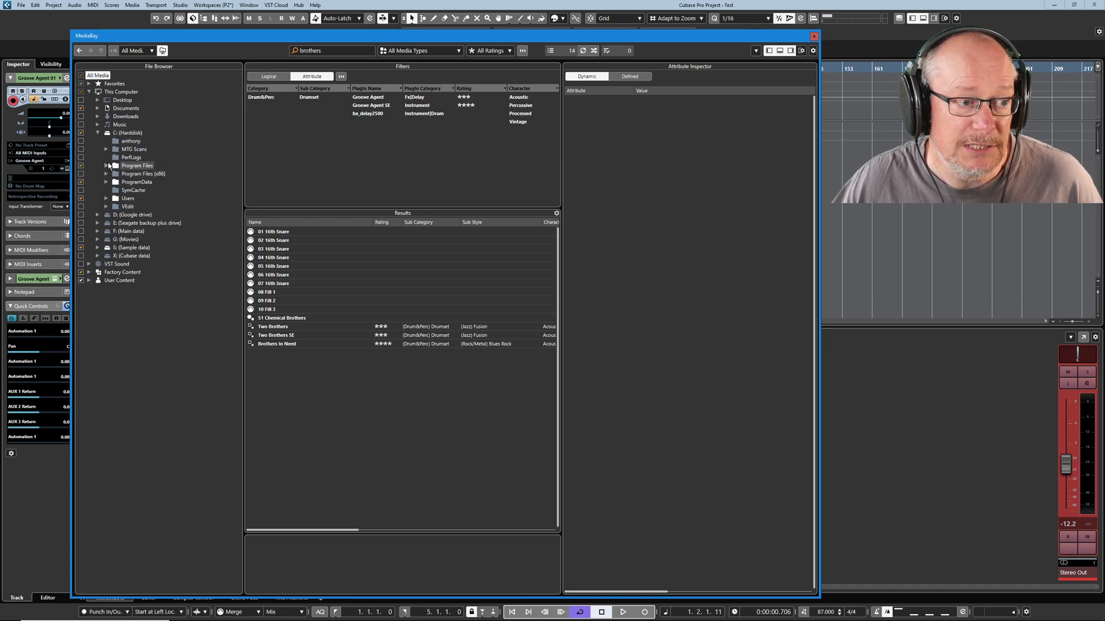
click(106, 166)
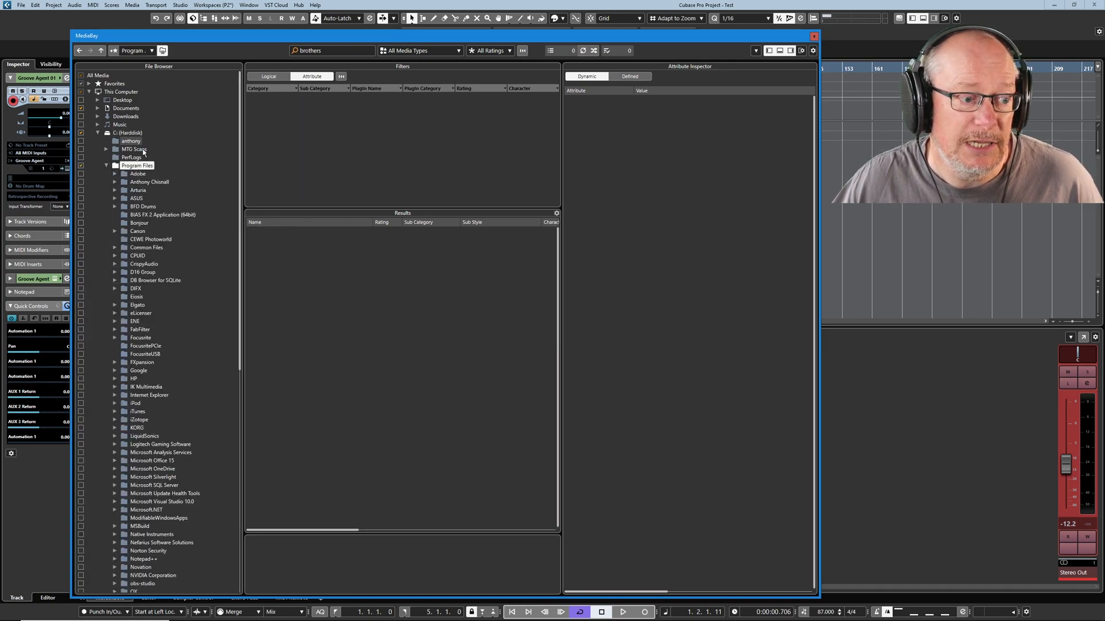
scroll(down, 3)
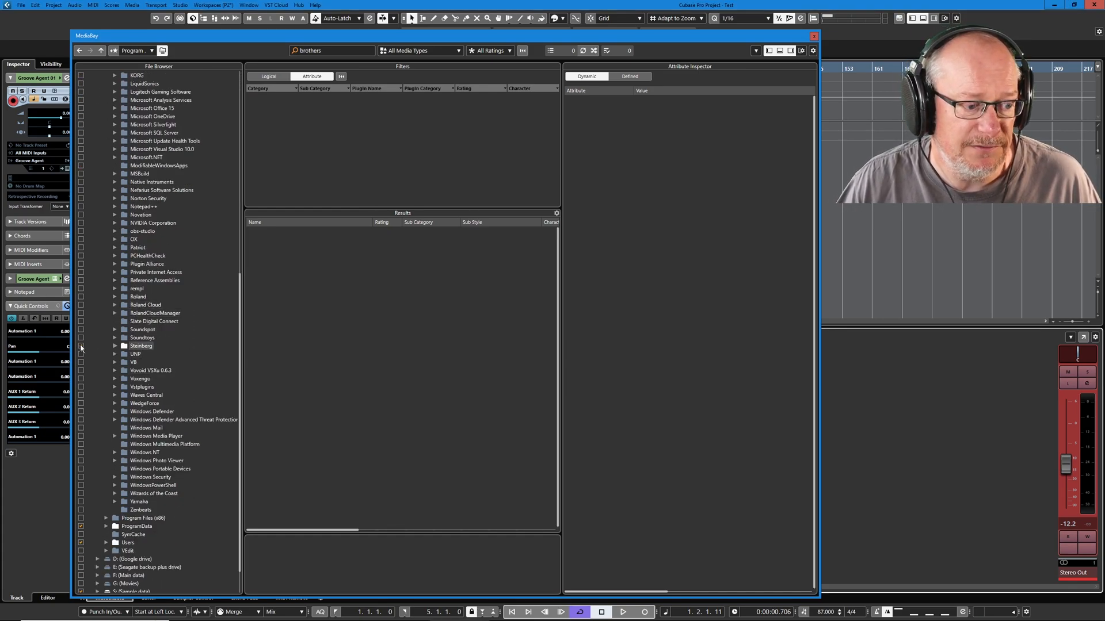
scroll(down, 3)
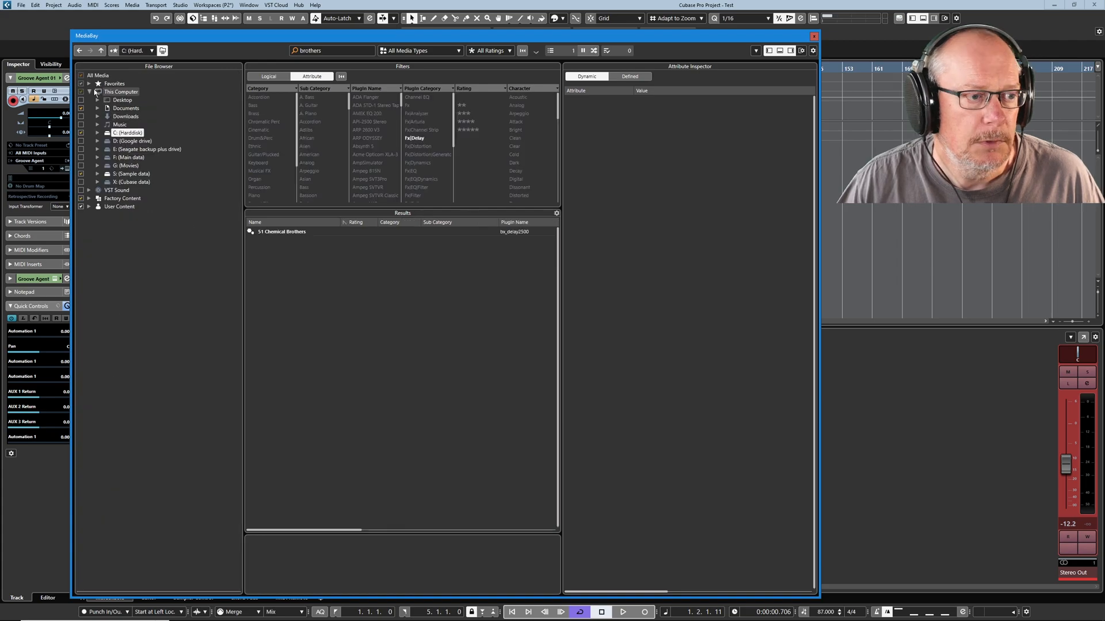
click(97, 108)
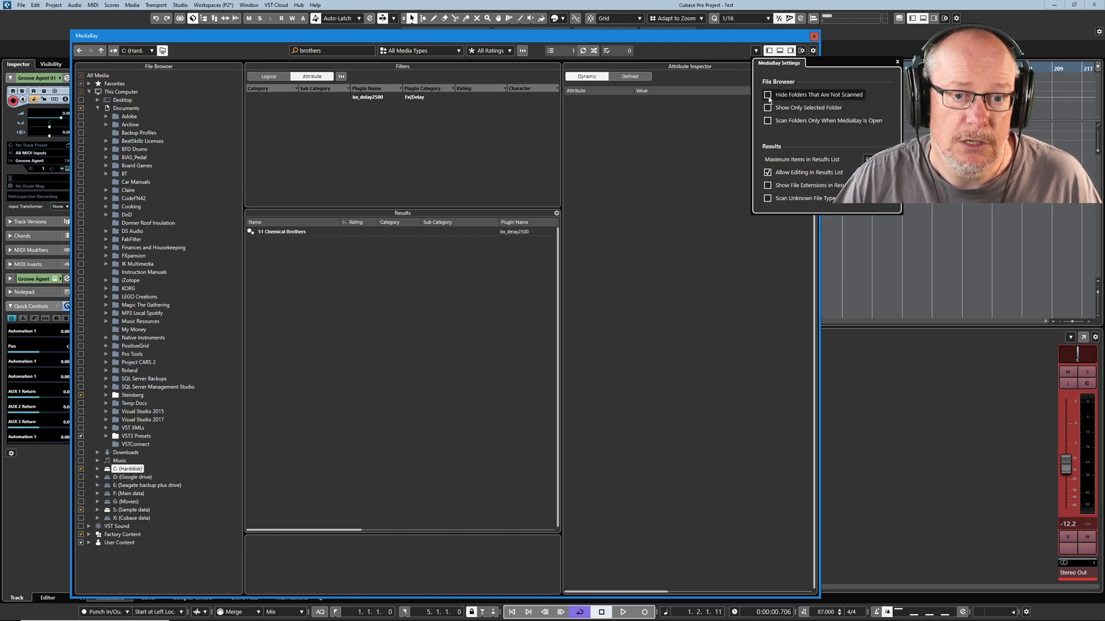
Enable 'Hide Folders That Are Not Scanned' and expand the Steinberg, VST3 Presets and C: folders
click(767, 94)
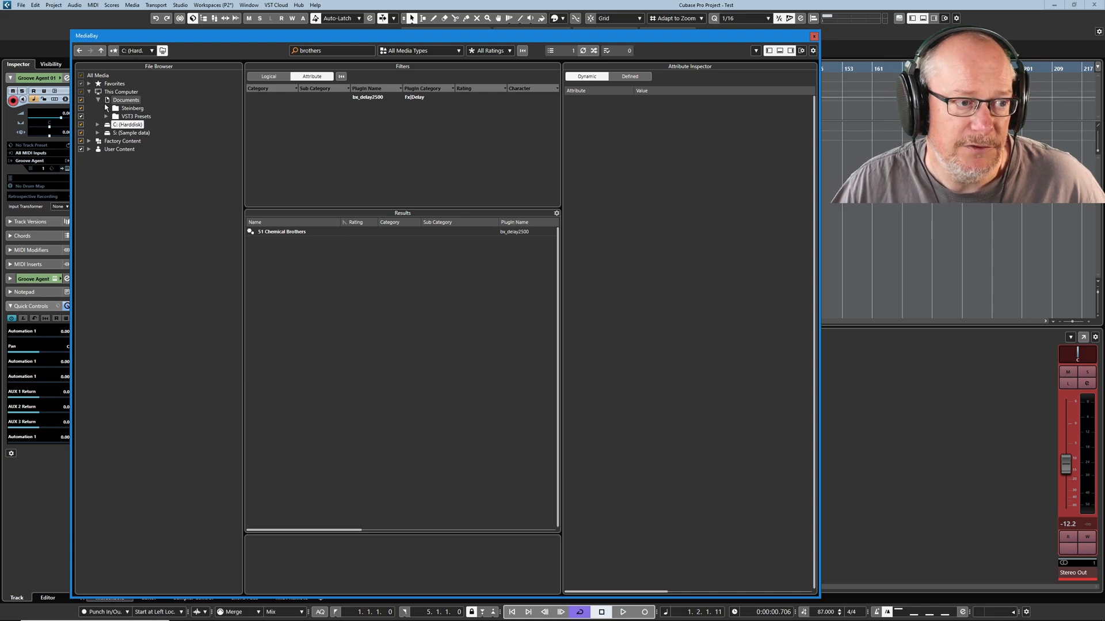
click(107, 141)
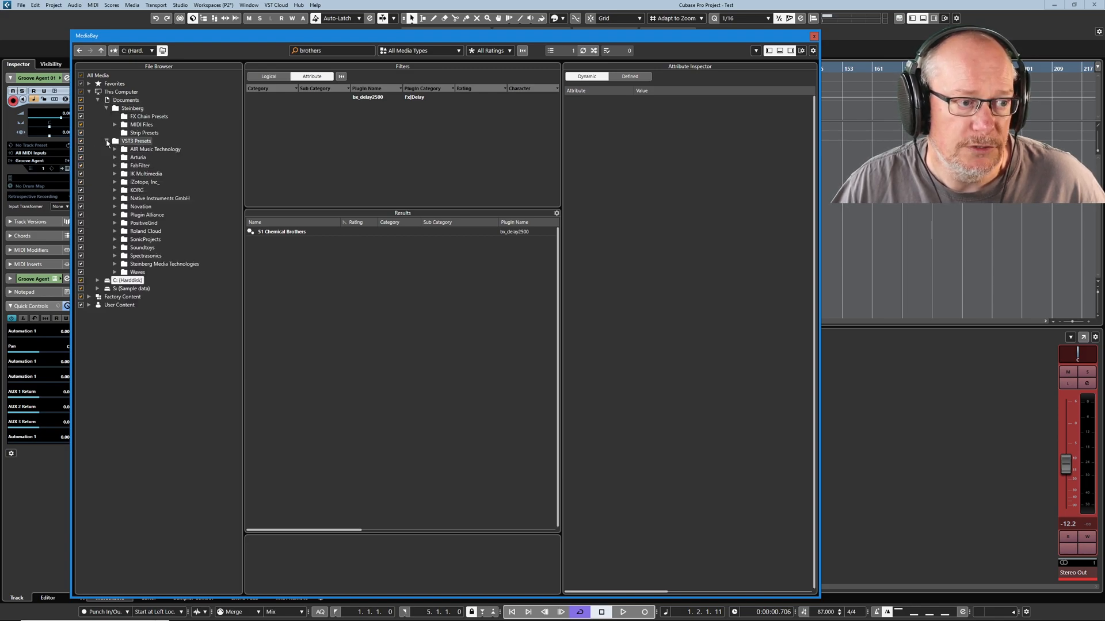
click(98, 280)
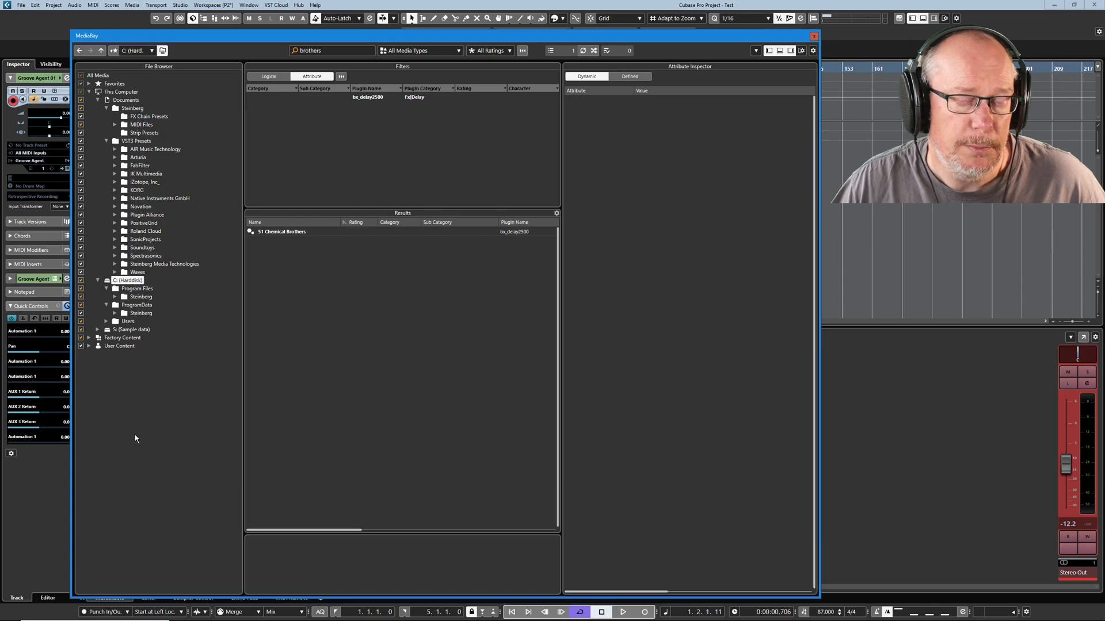
mouse_move(147, 491)
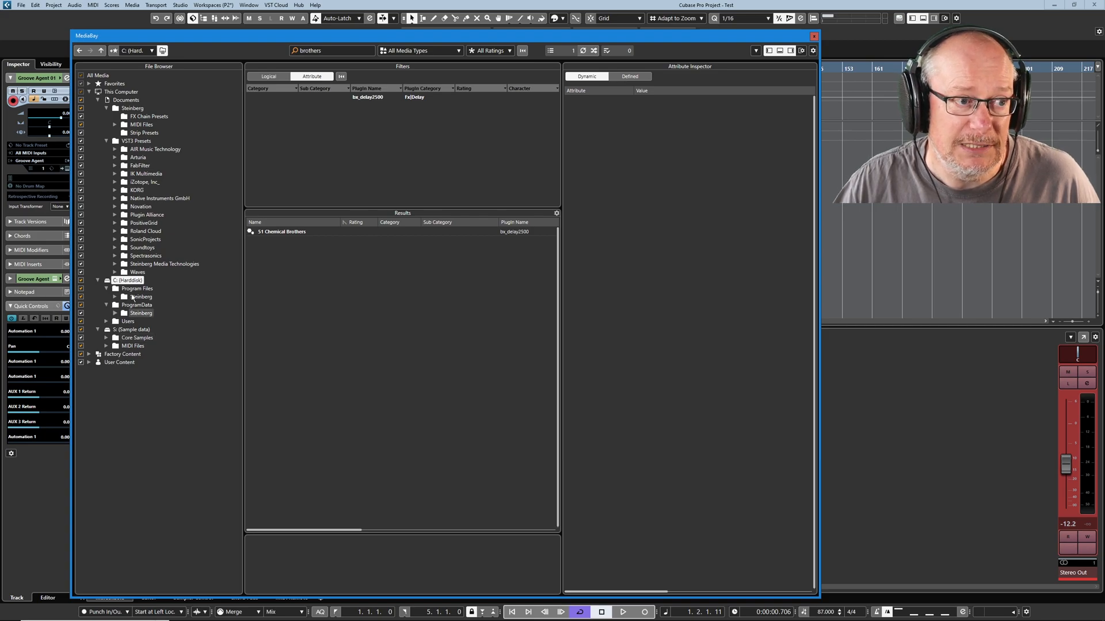
click(151, 50)
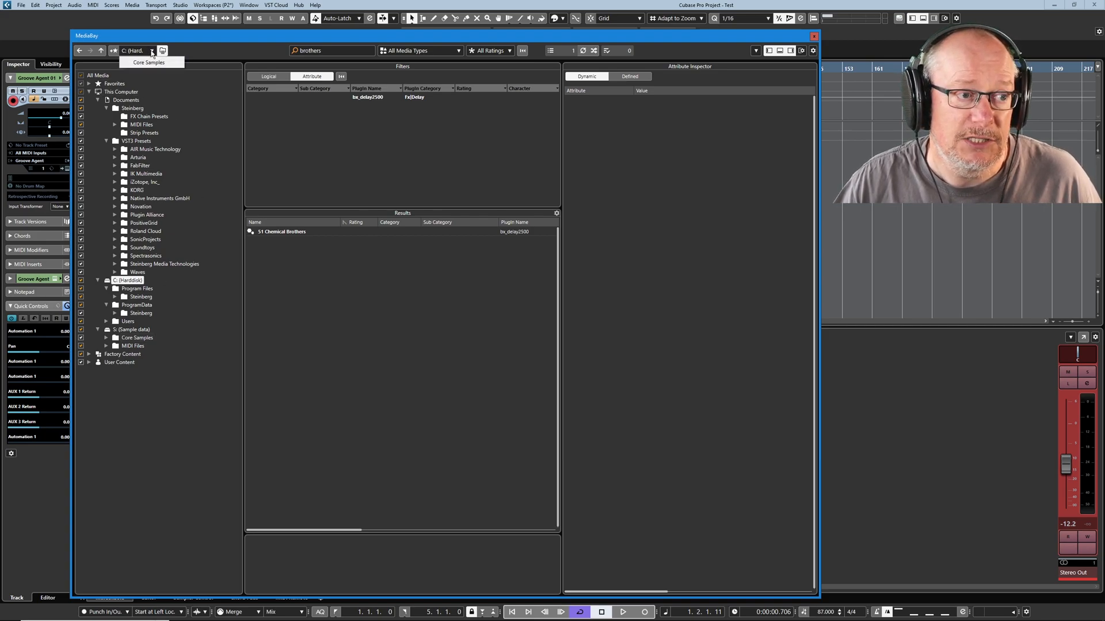